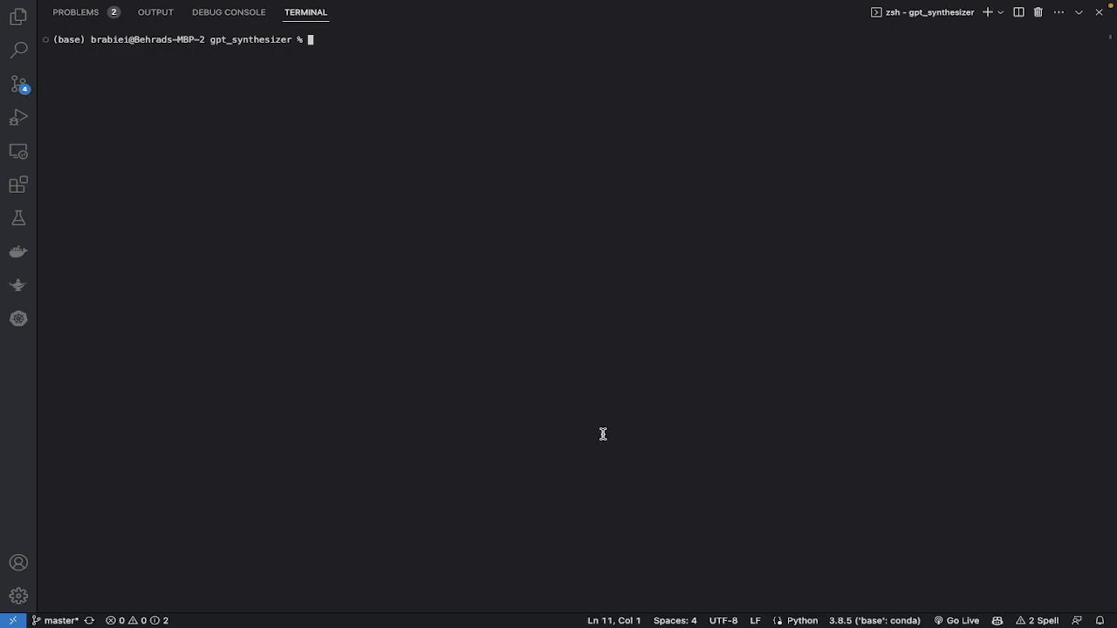
mouse_move(523, 103)
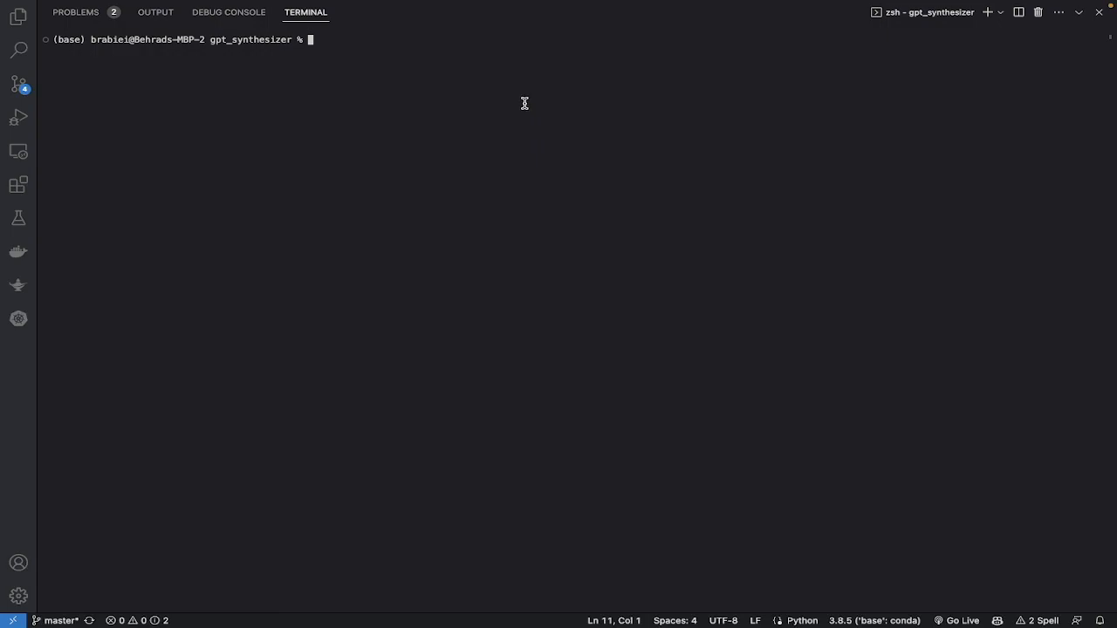
- Run python main.py in the integrated terminal to launch GPT-Synthesizer
type("p")
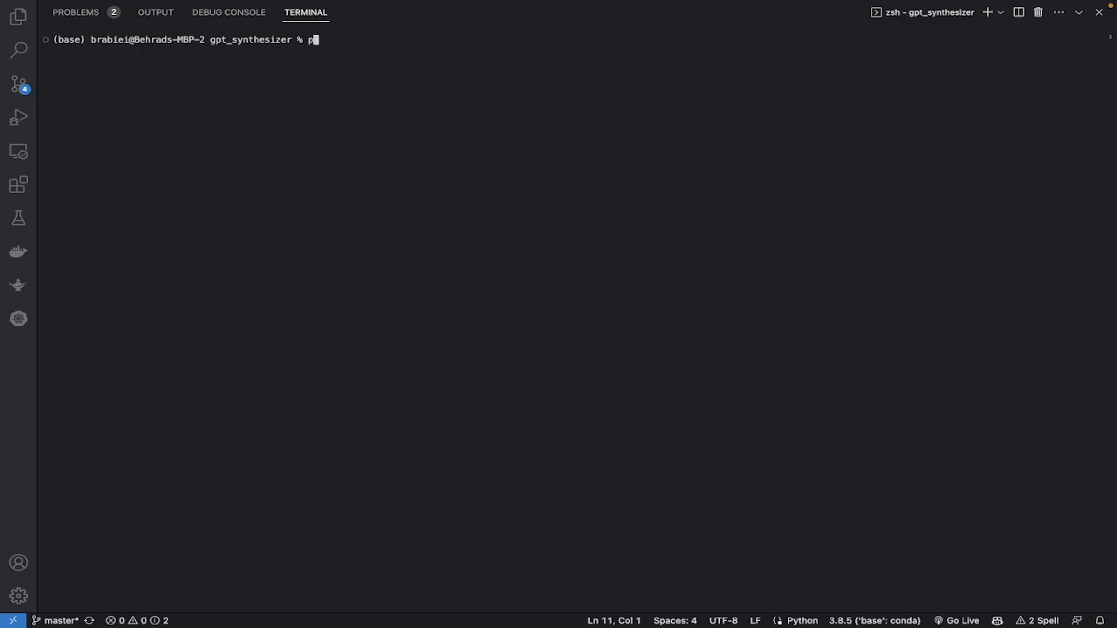
type("ython")
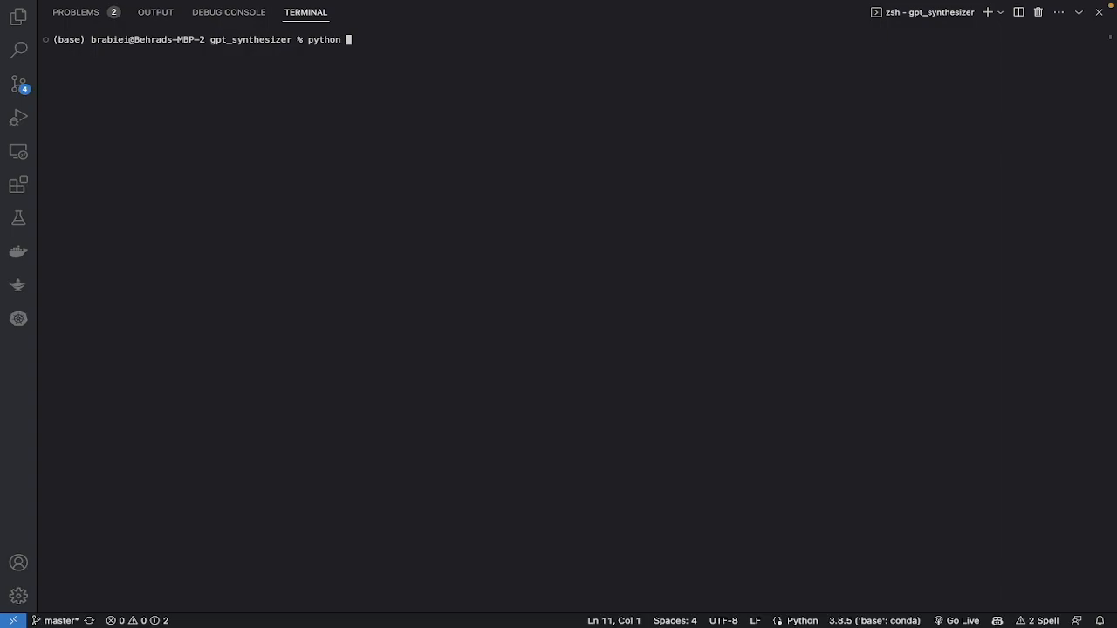
type("main")
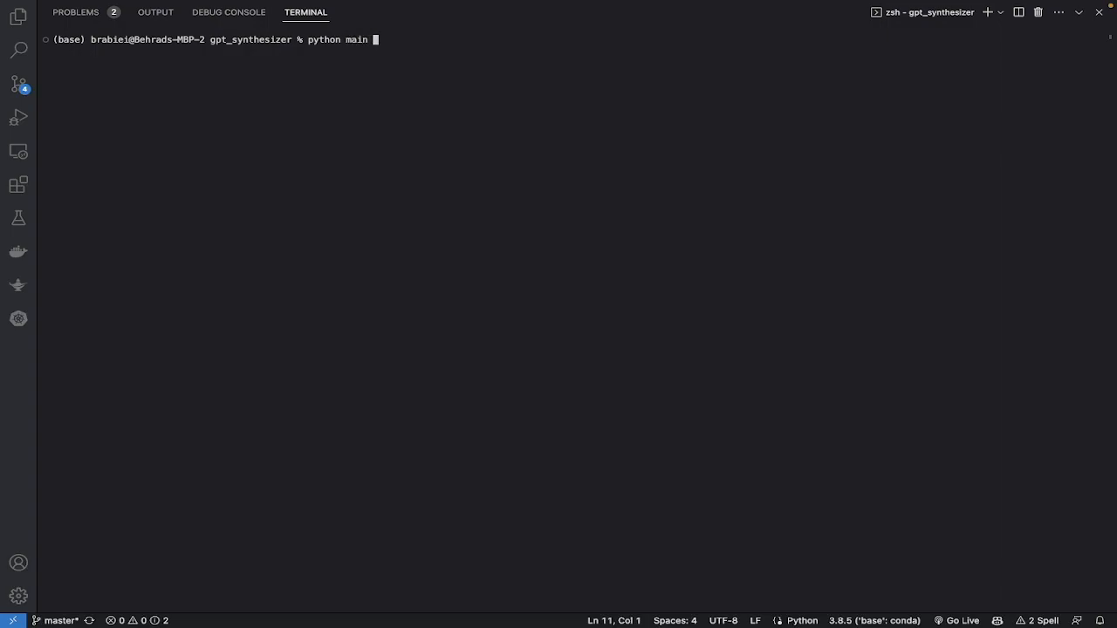
type(".py")
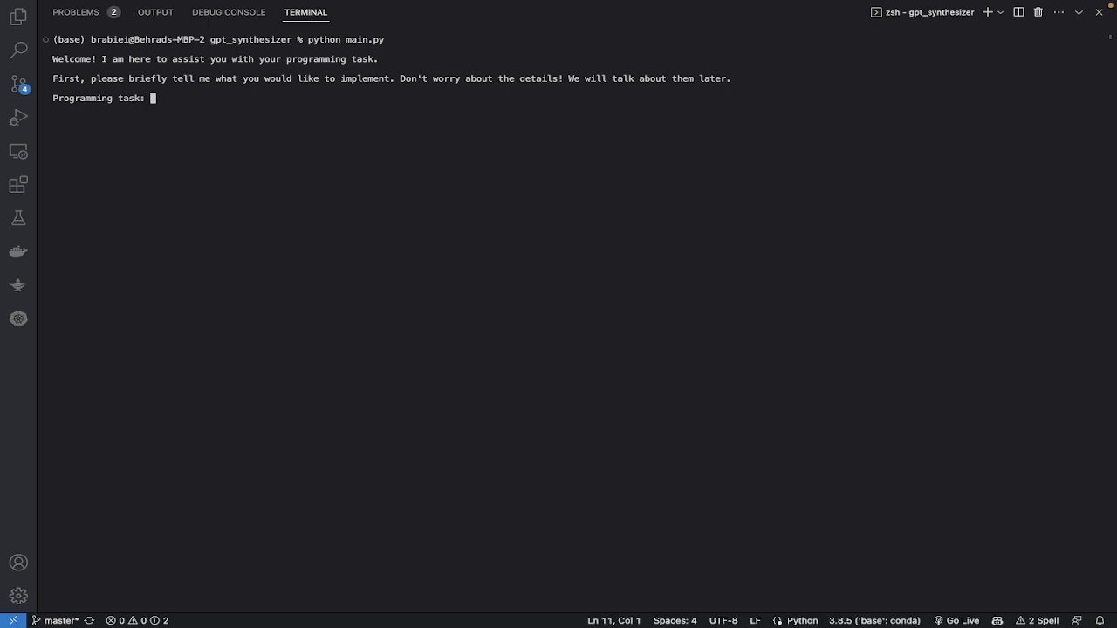
mouse_move(223, 73)
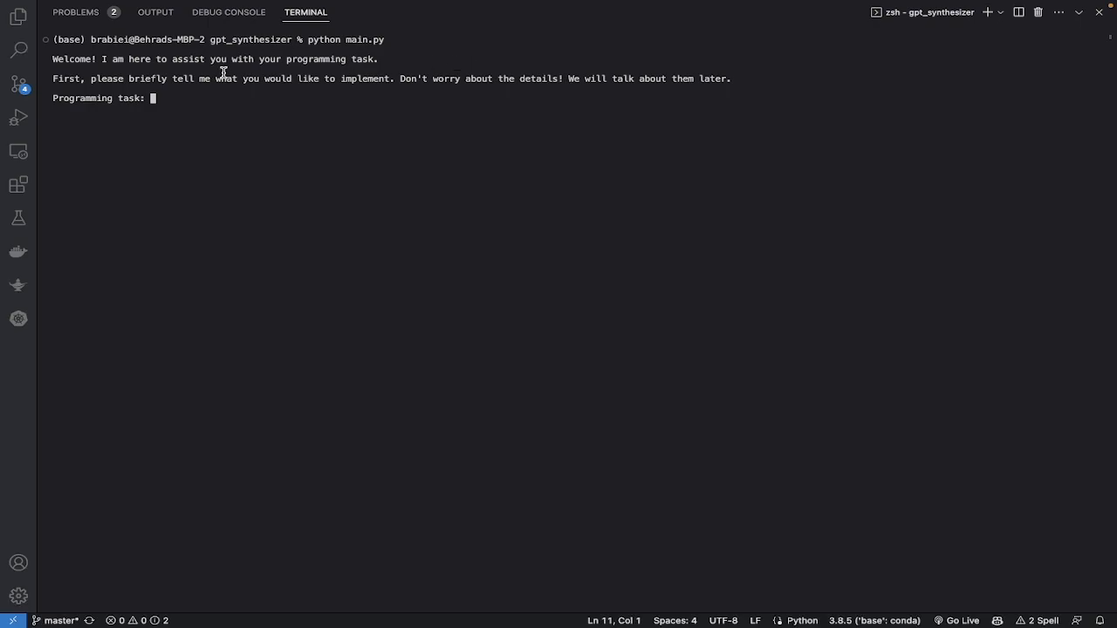
mouse_move(220, 96)
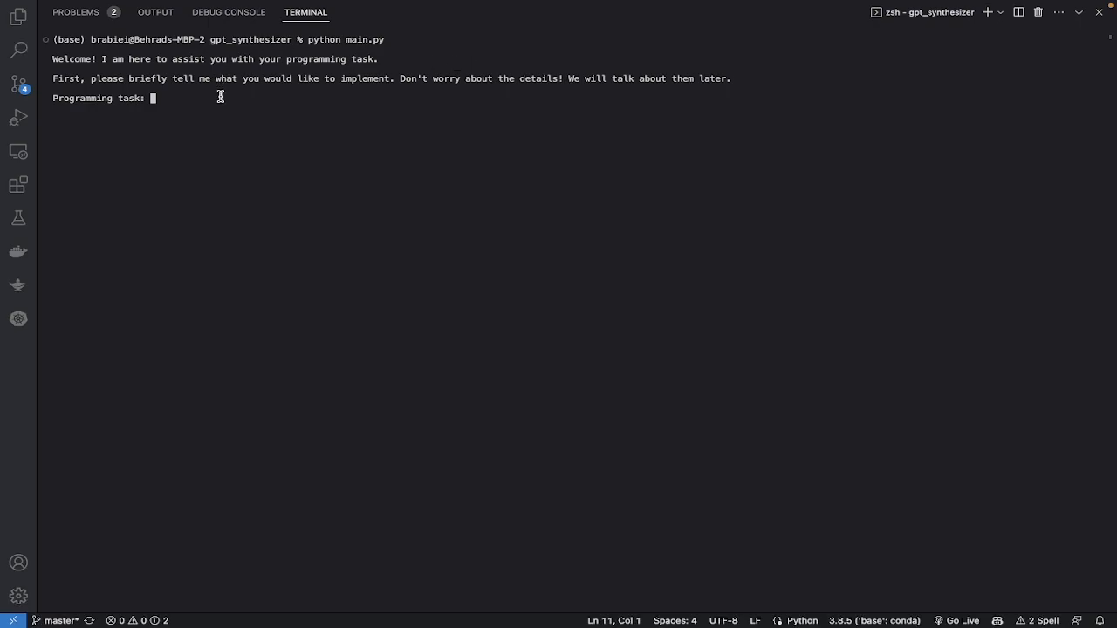
- Submit 'build a snake game' as the programming task
type("build a snake")
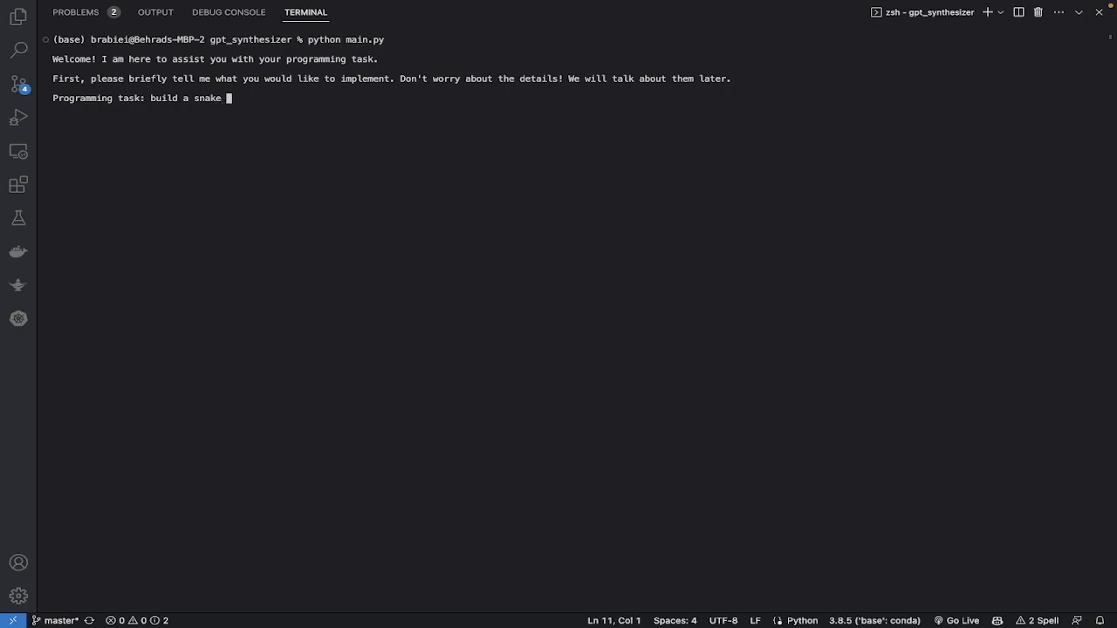
type("game")
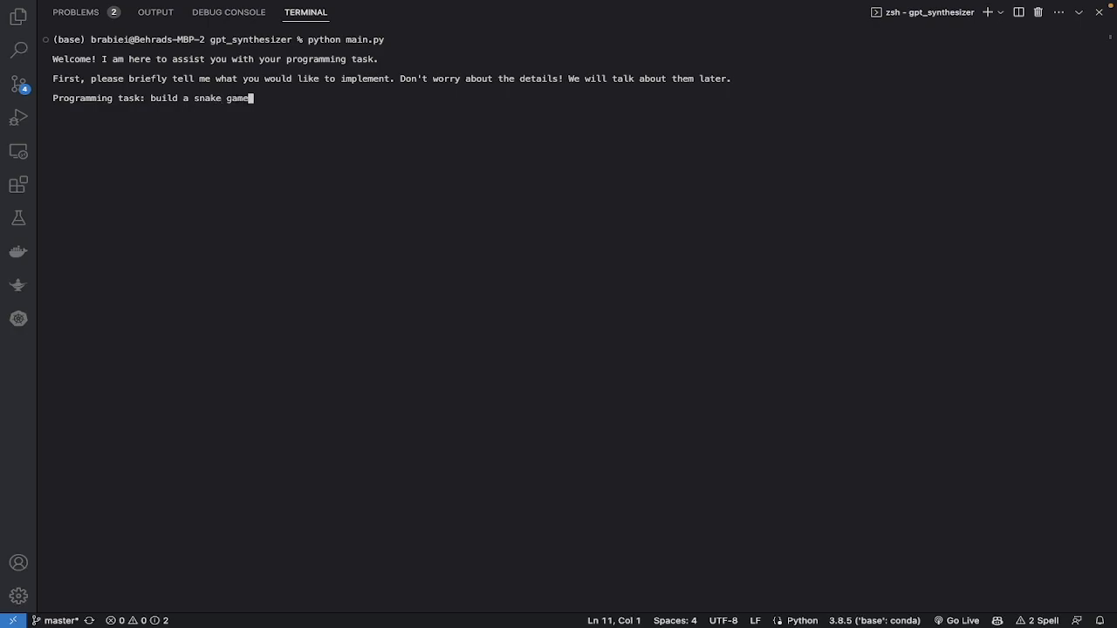
key("Return")
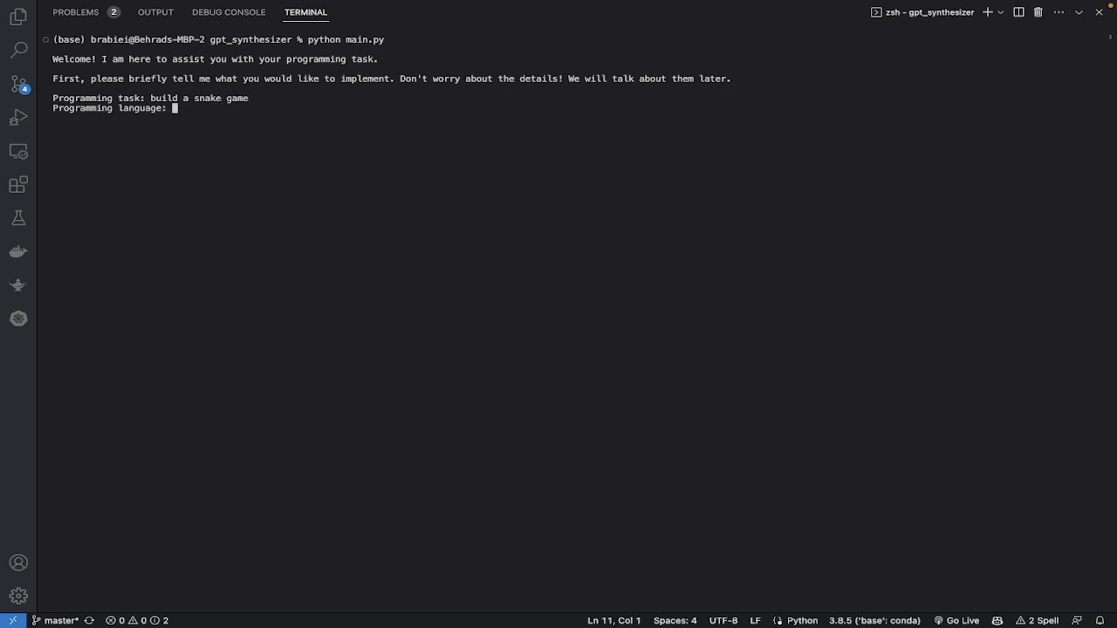
- Submit python as the programming language for the snake game
type("pyt")
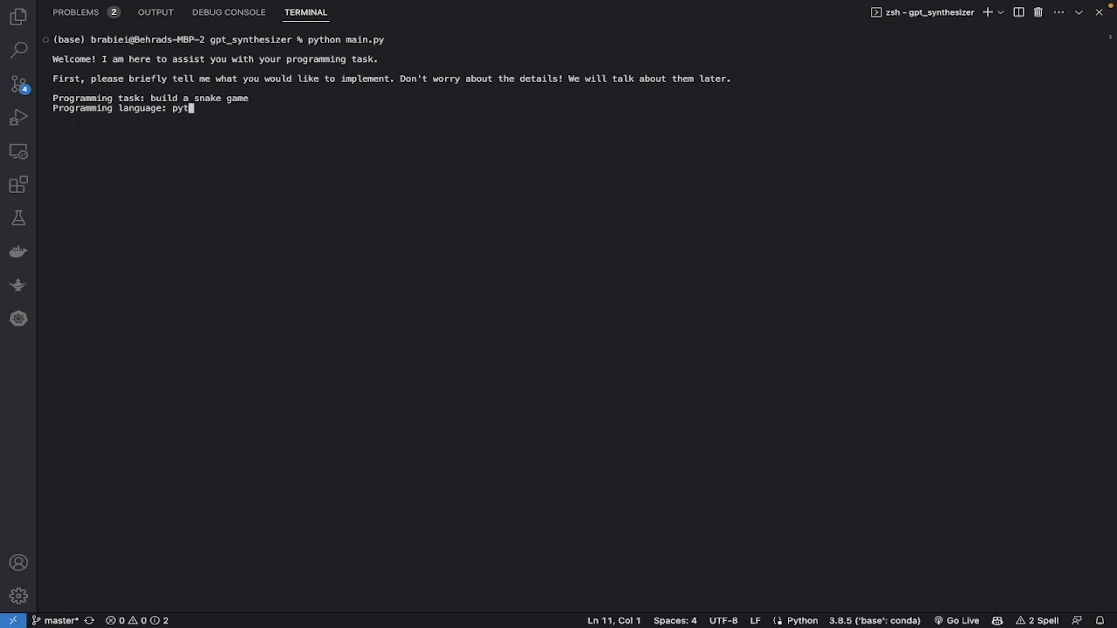
type("hon")
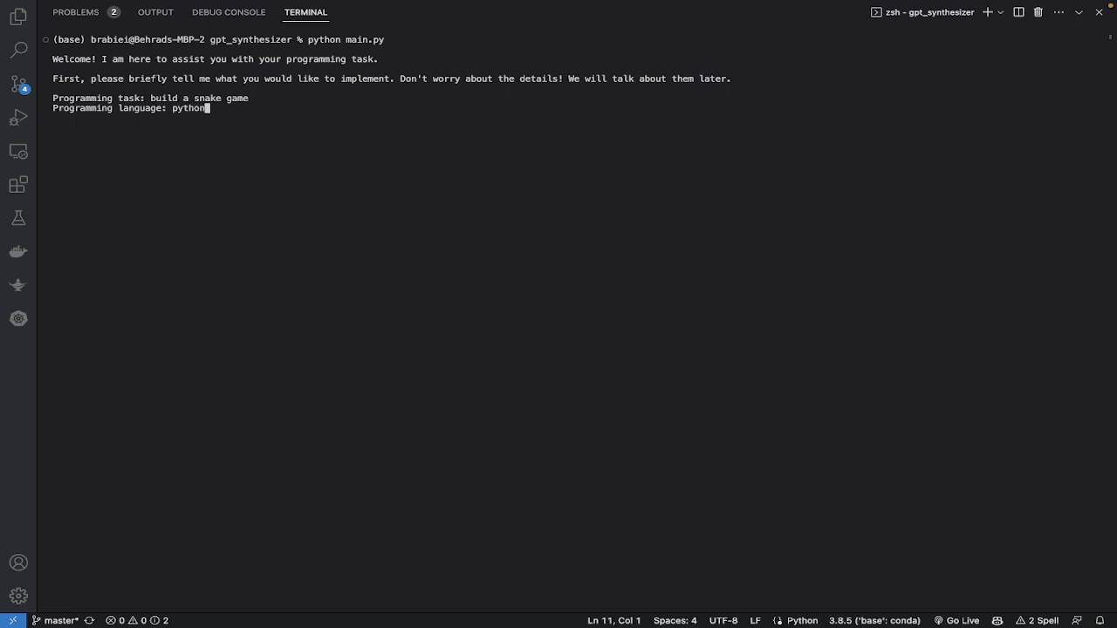
key("Return")
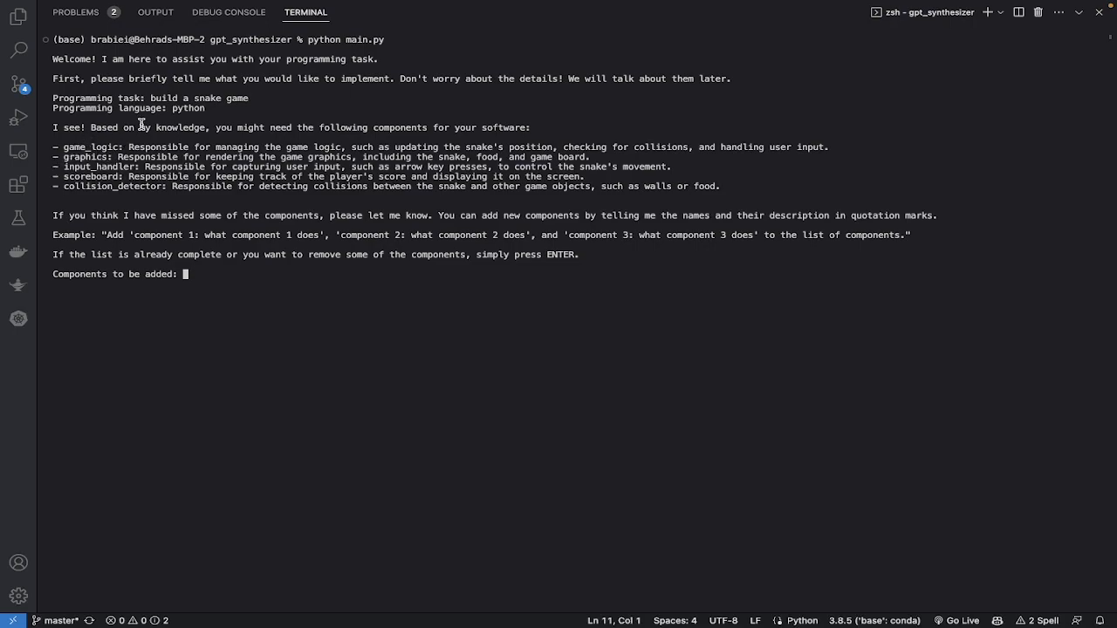
mouse_move(112, 171)
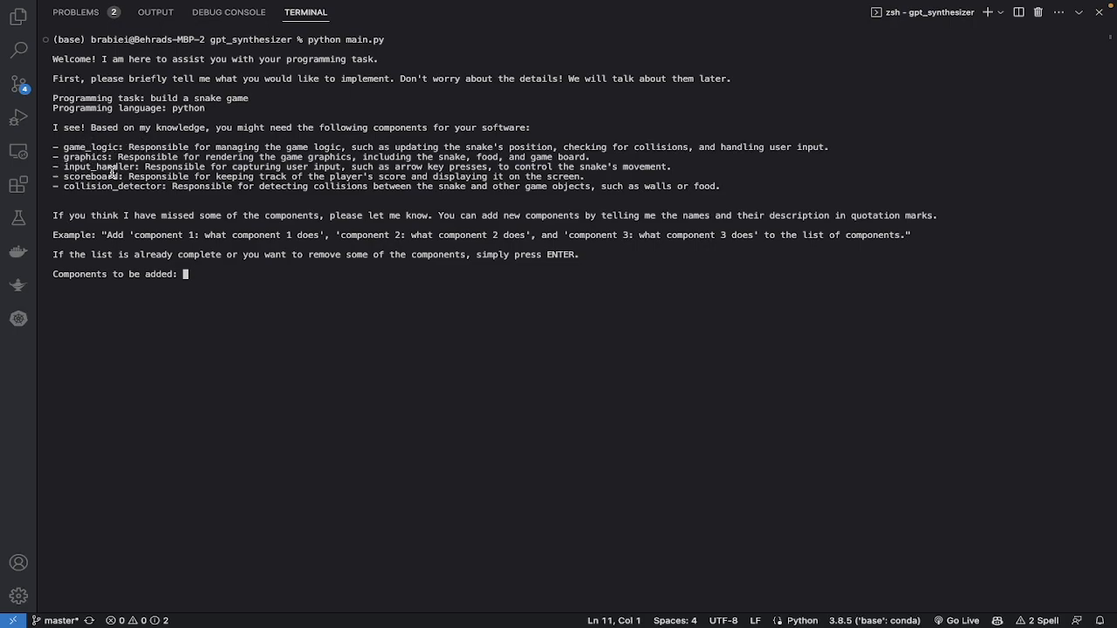
mouse_move(178, 179)
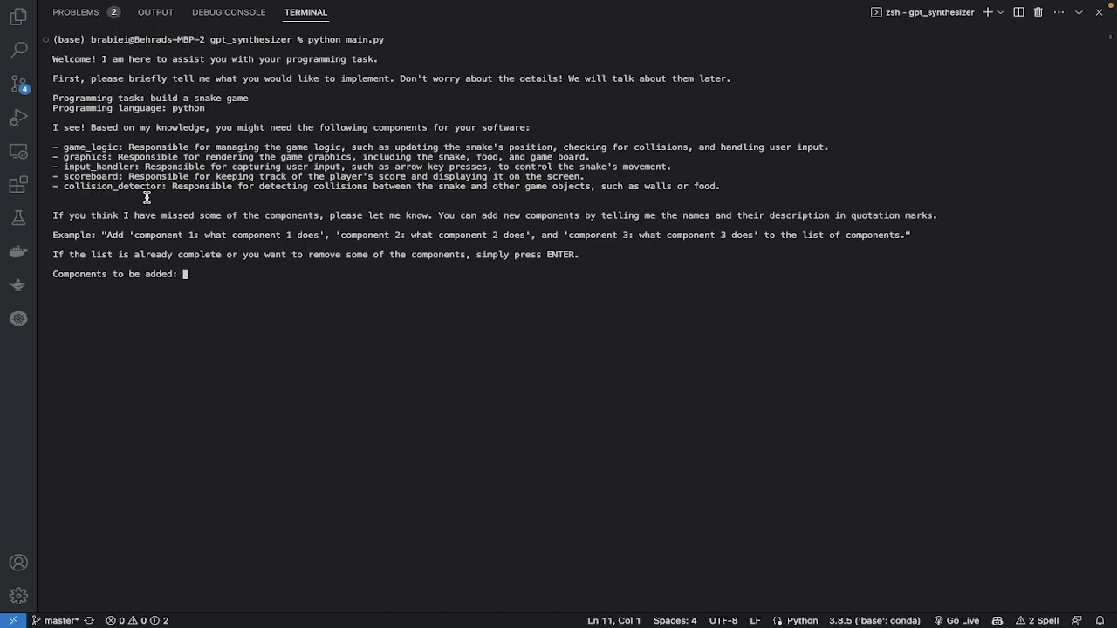
mouse_move(206, 276)
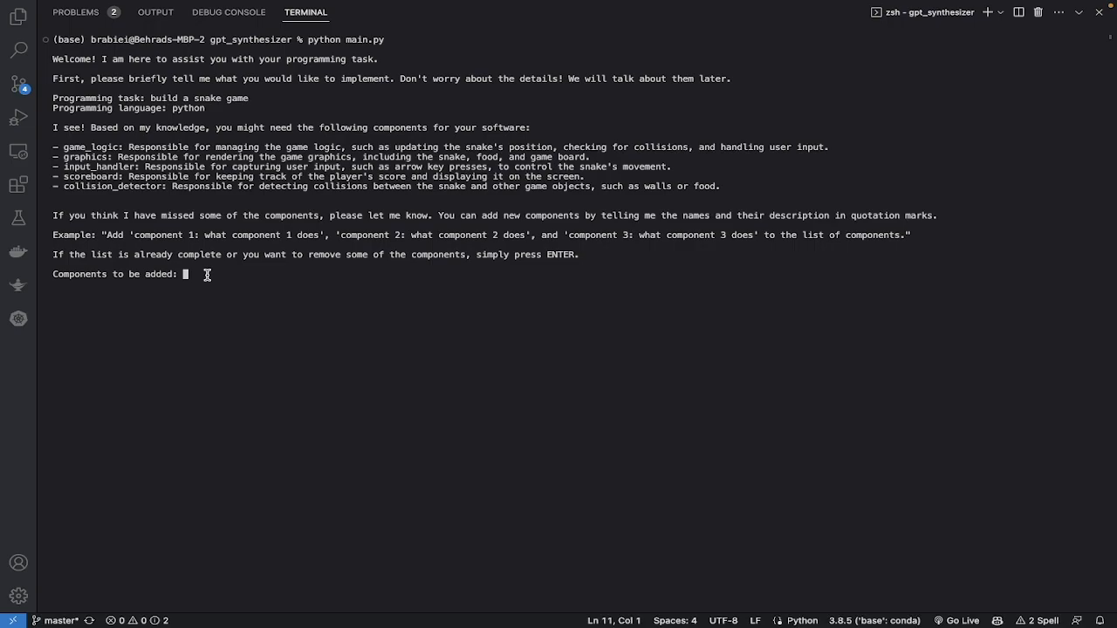
- Add food as an extra component and finalize the list with nothing removed
type("f")
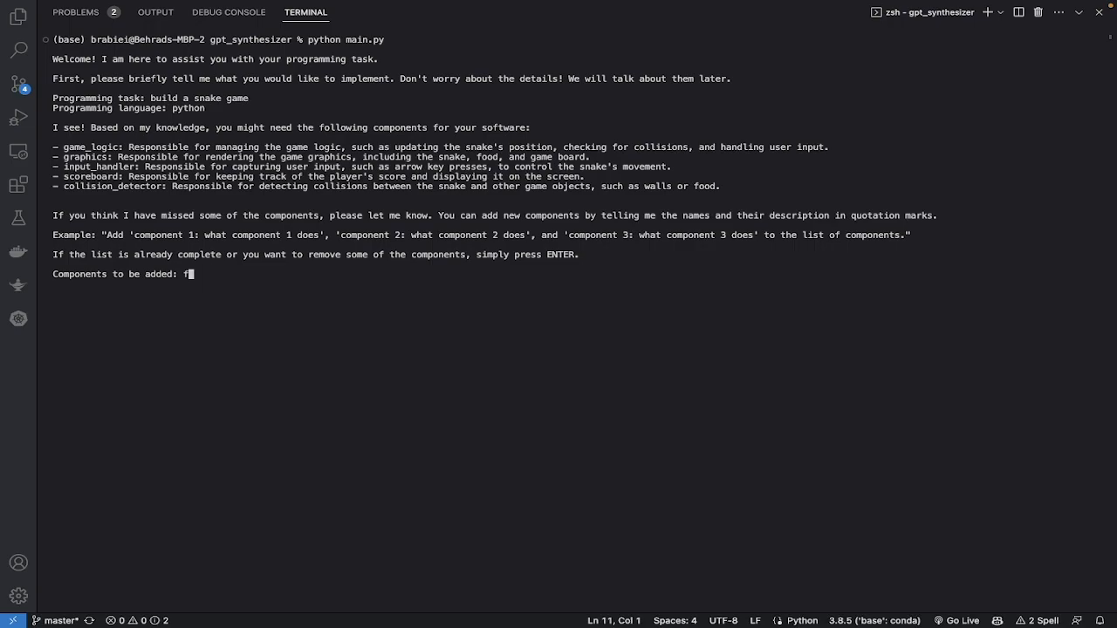
type("ood")
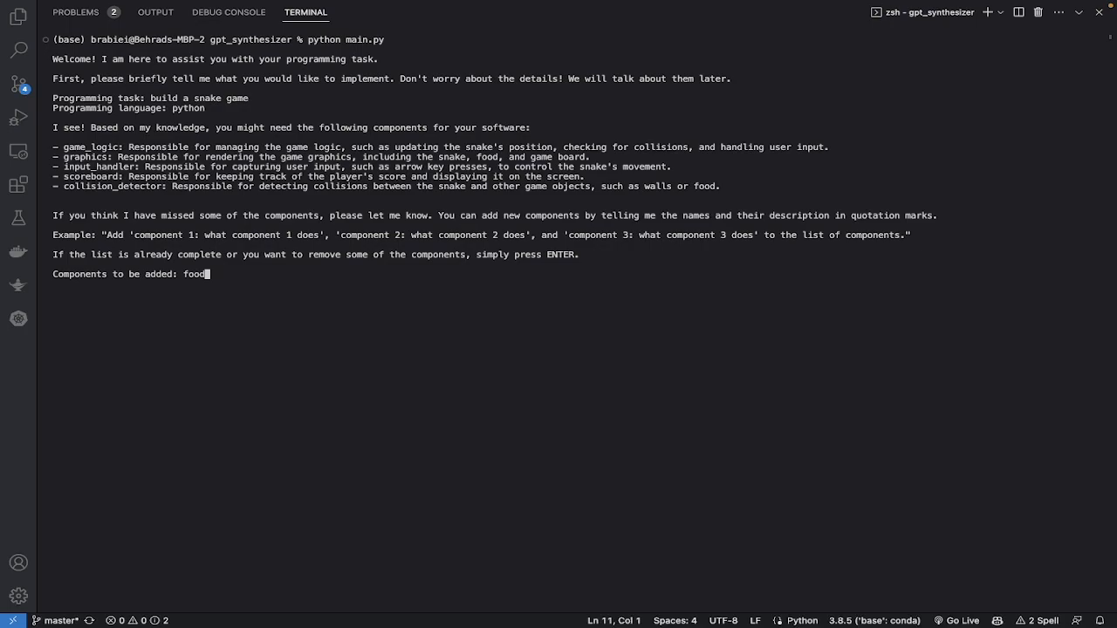
key("Return")
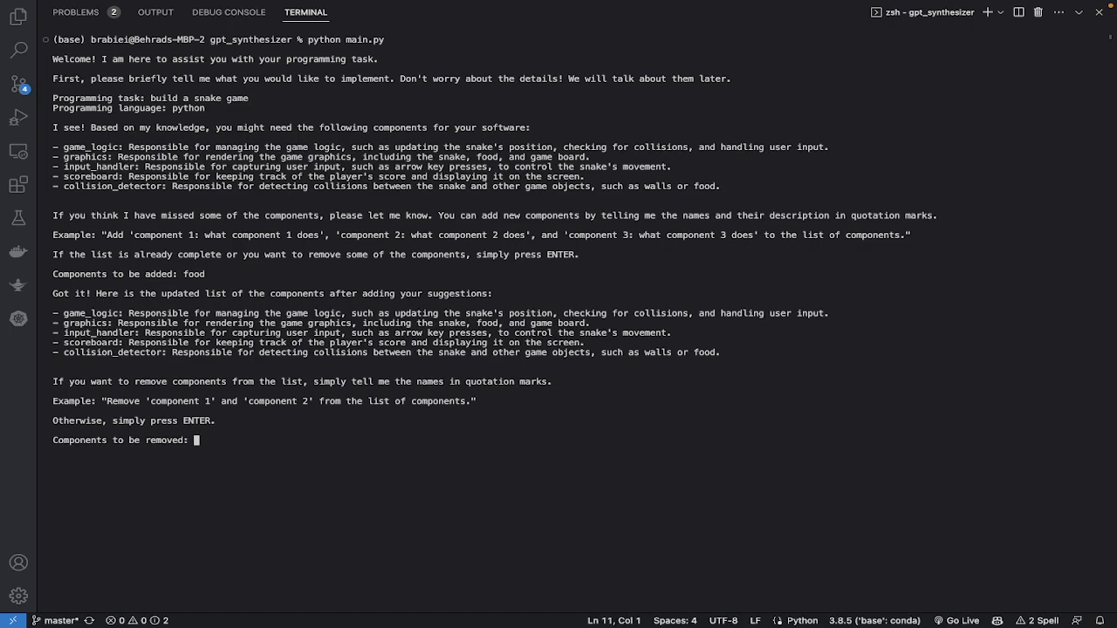
key("Return")
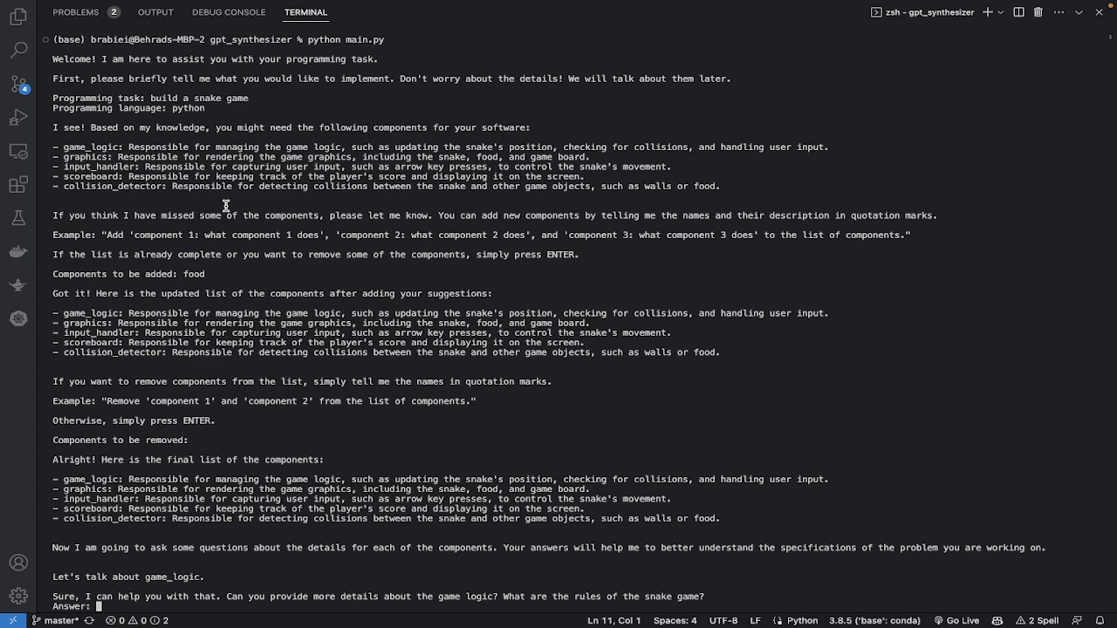
- State game_logic rules: the snake must not hit the walls or overlap its own body
type("the snake ca")
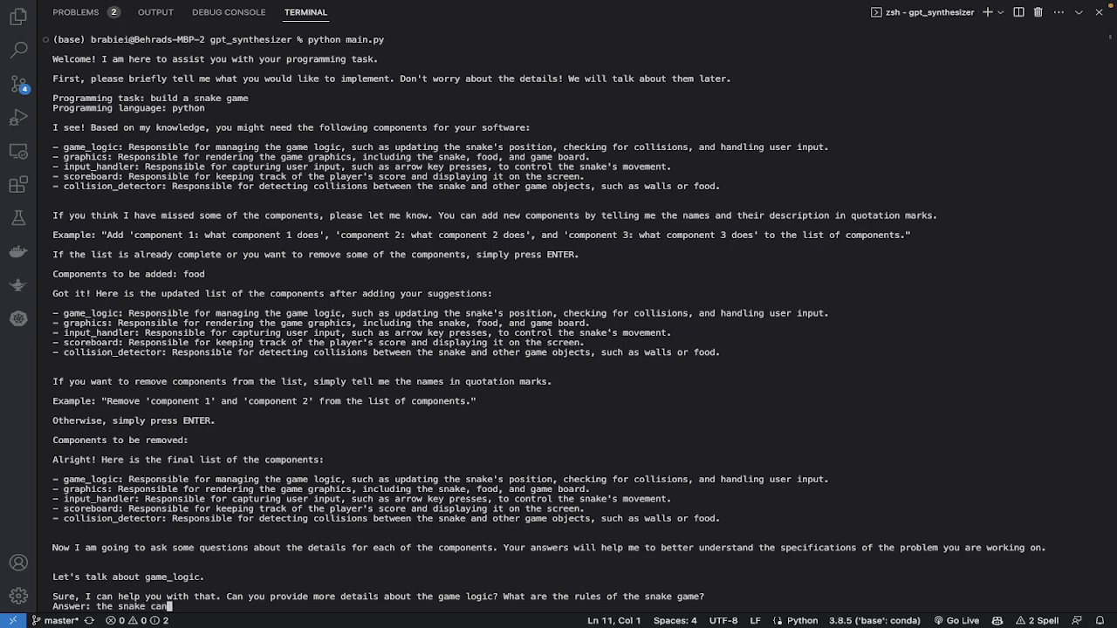
type("not")
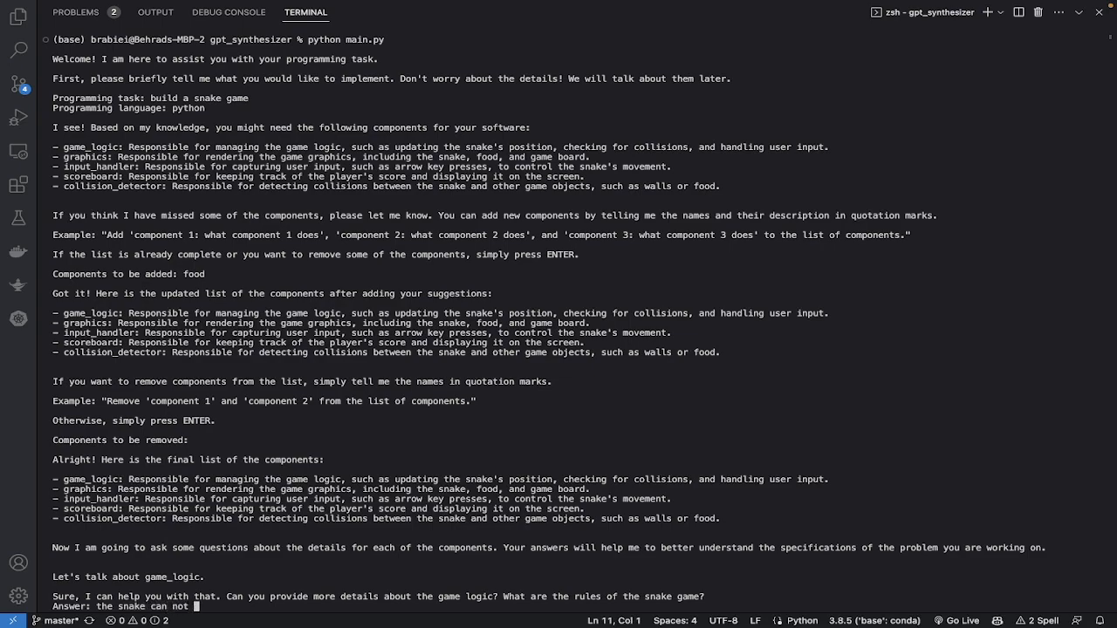
type("hit the")
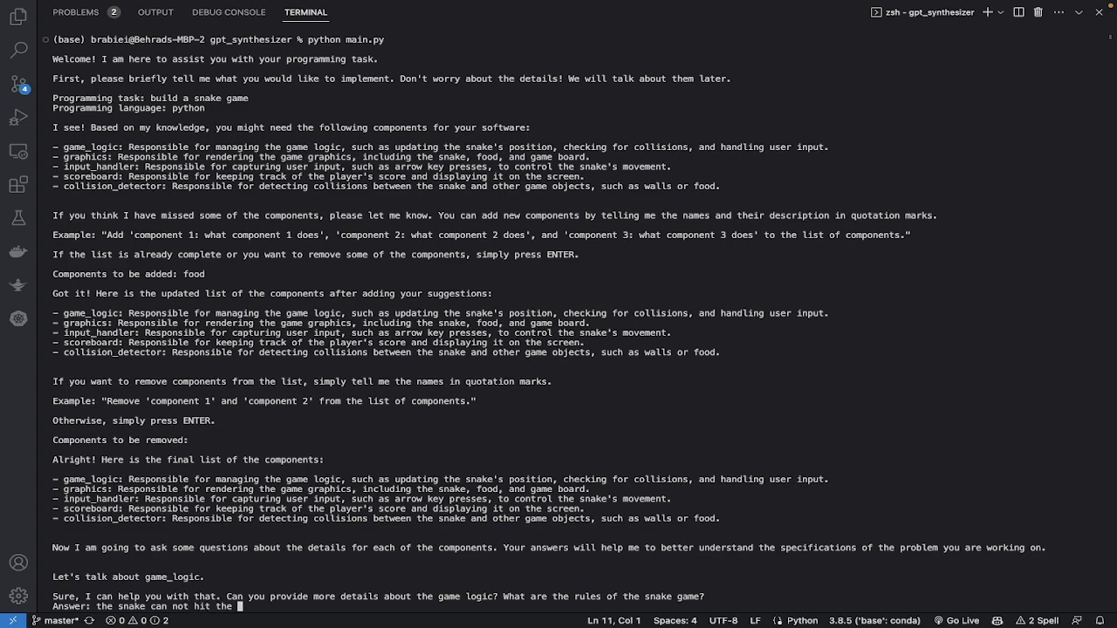
type("walls of")
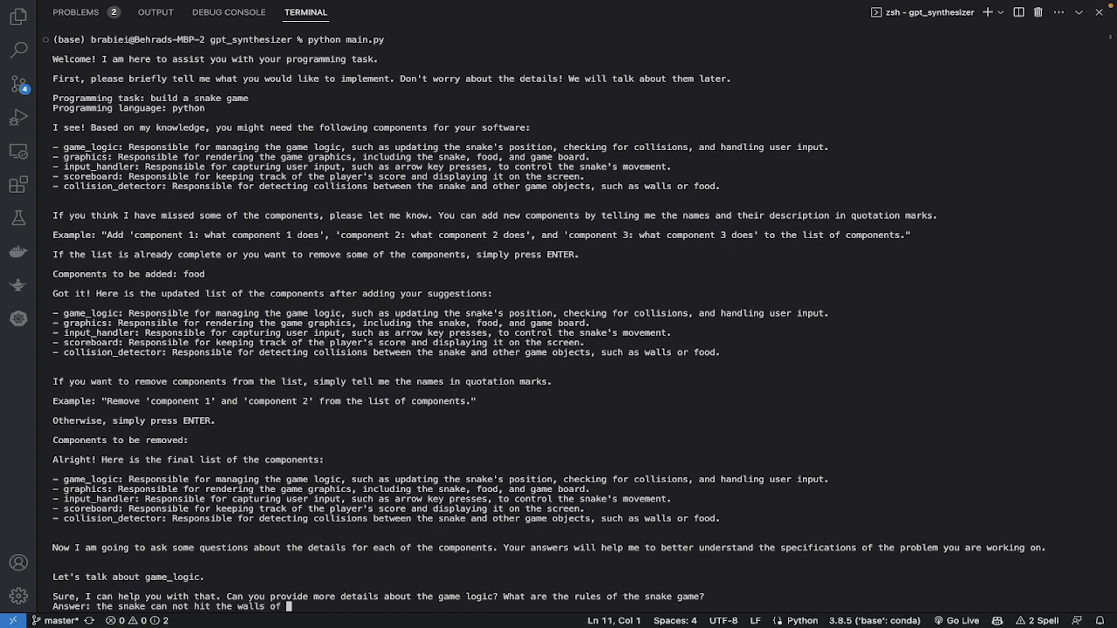
type("the ga")
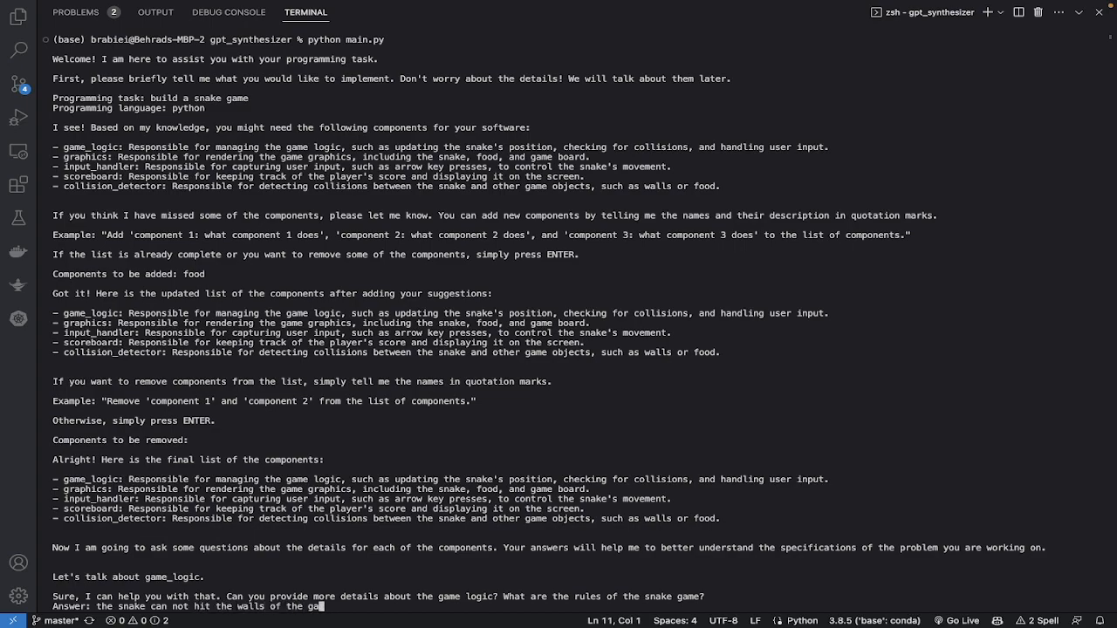
type("me")
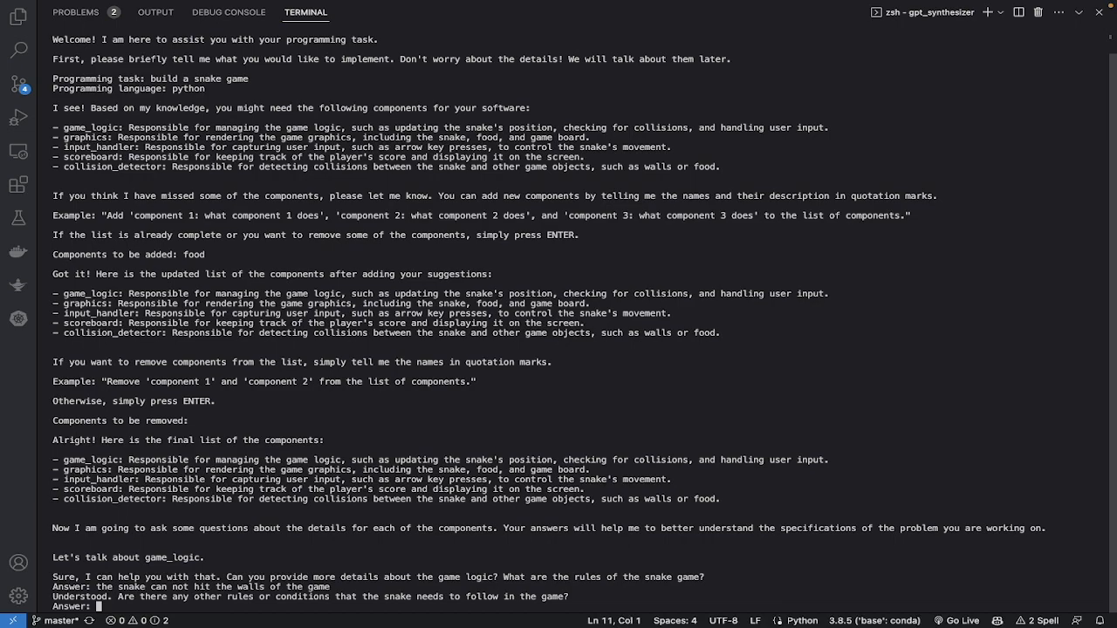
type("the snake can")
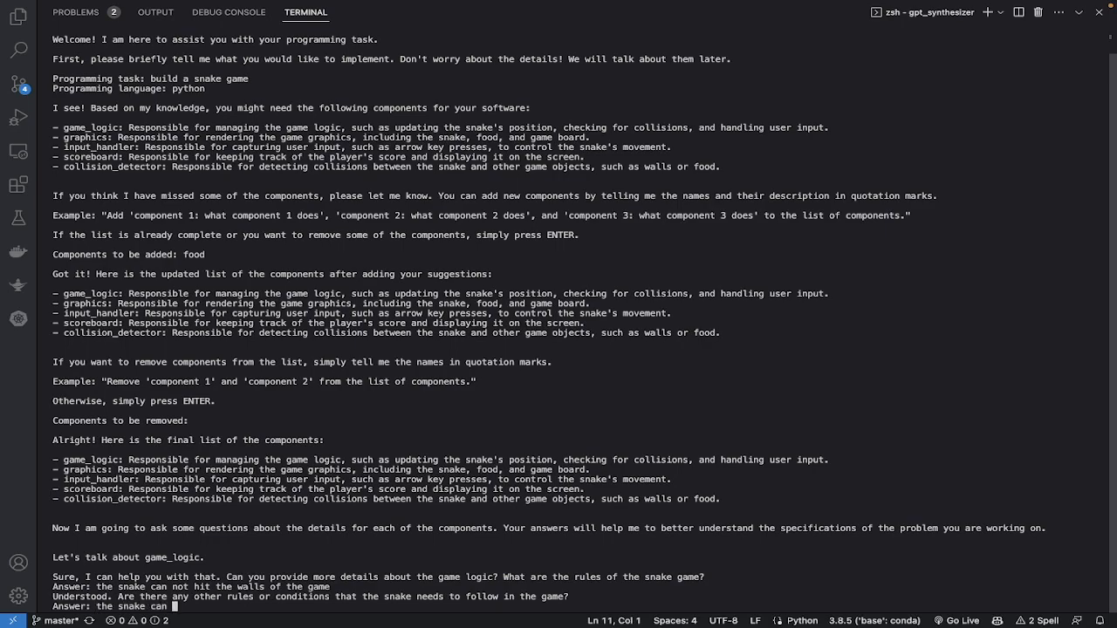
type("ot overlap its own bo")
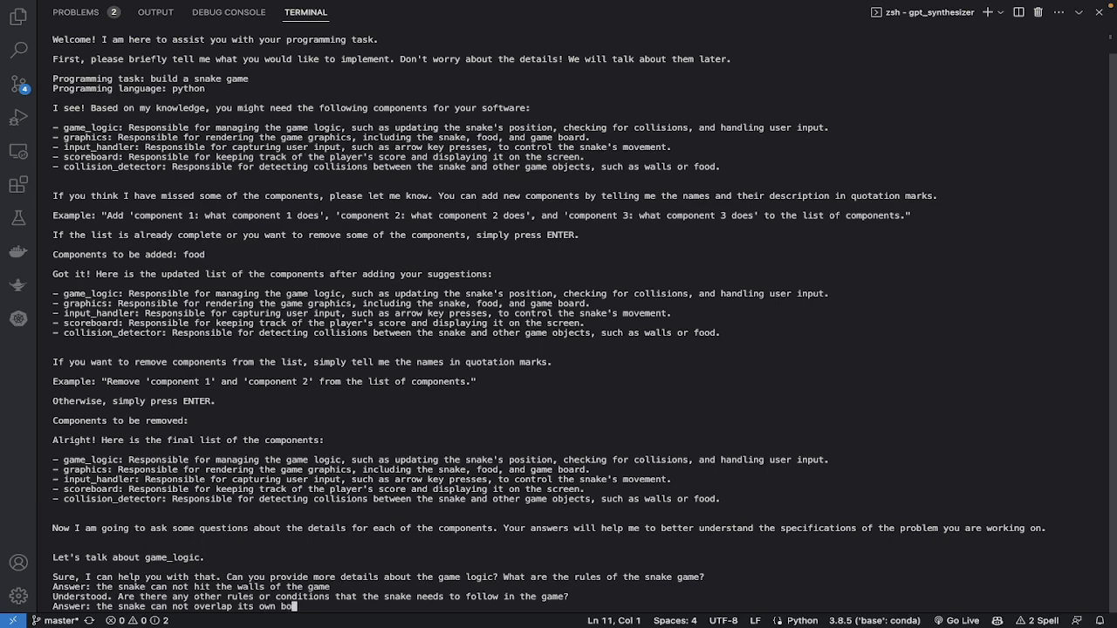
type("dy")
type("no")
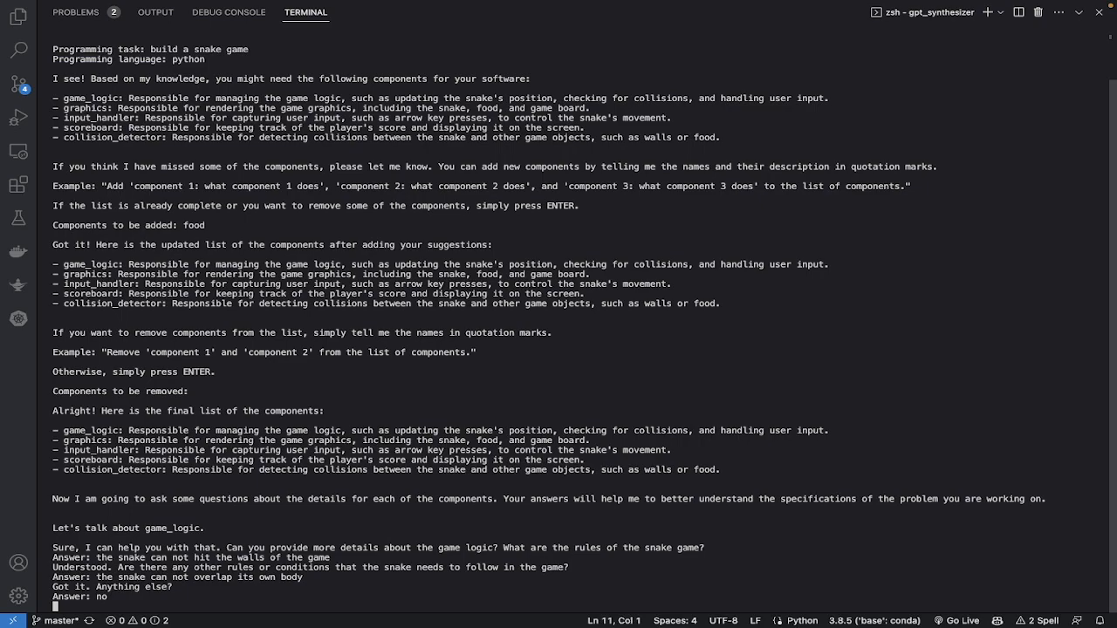
- Answer no to the remaining game_logic questions so GPT-Synthesizer generates game_logic
scroll("down", 3)
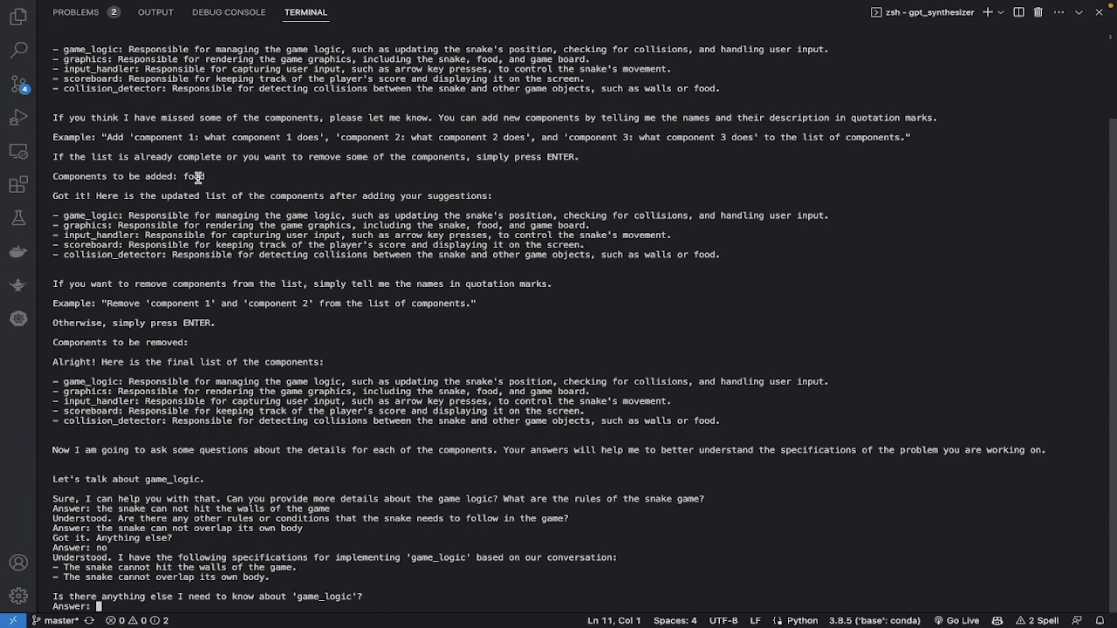
mouse_move(206, 185)
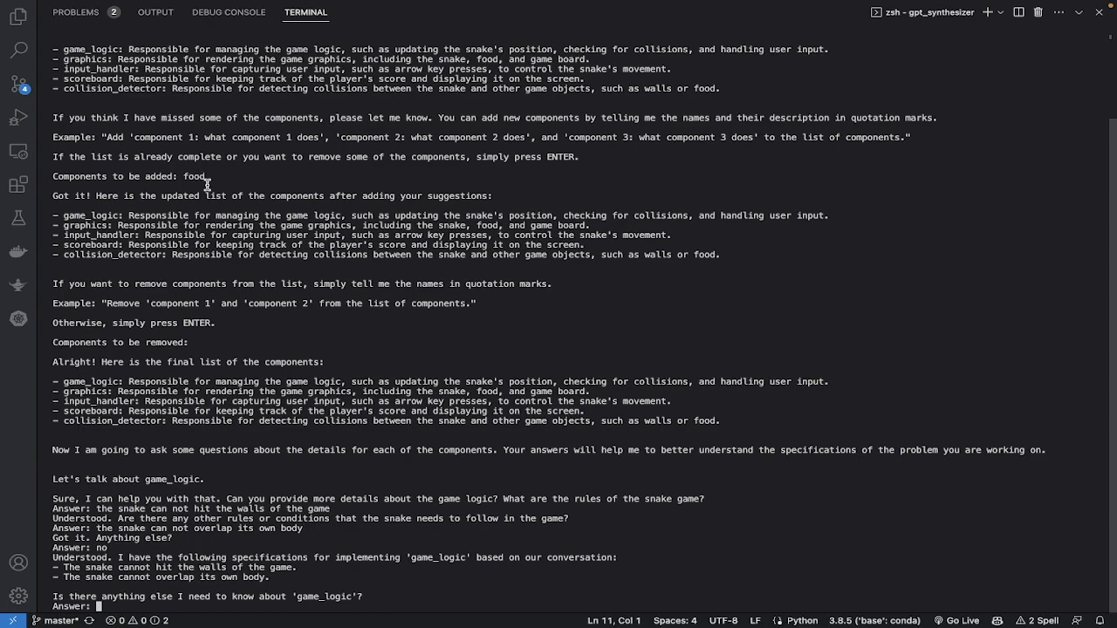
type("no")
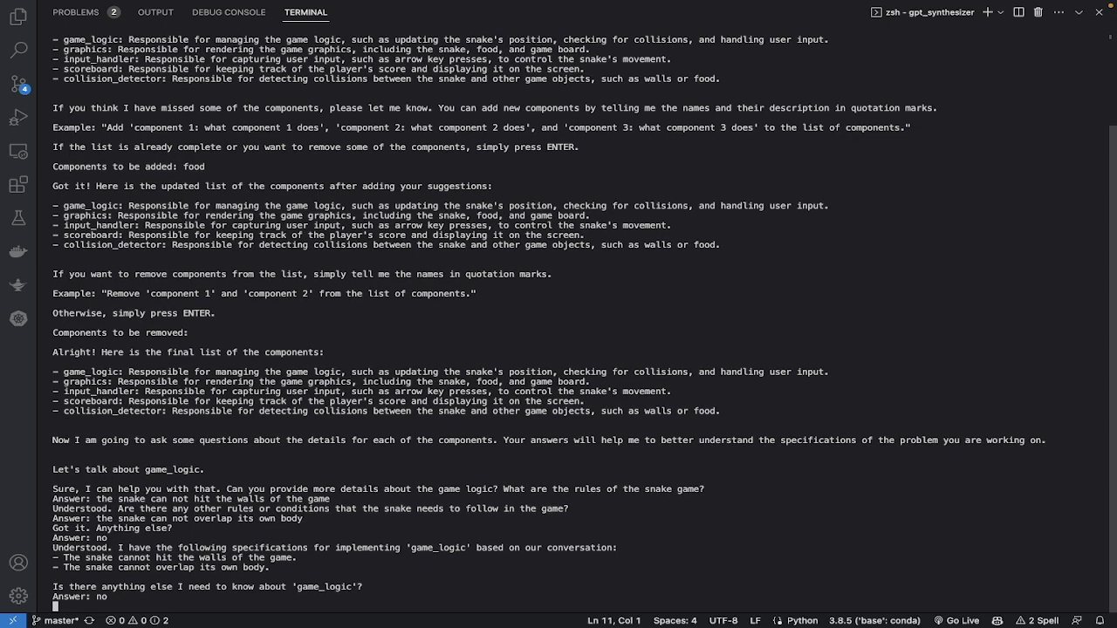
scroll("down", 3)
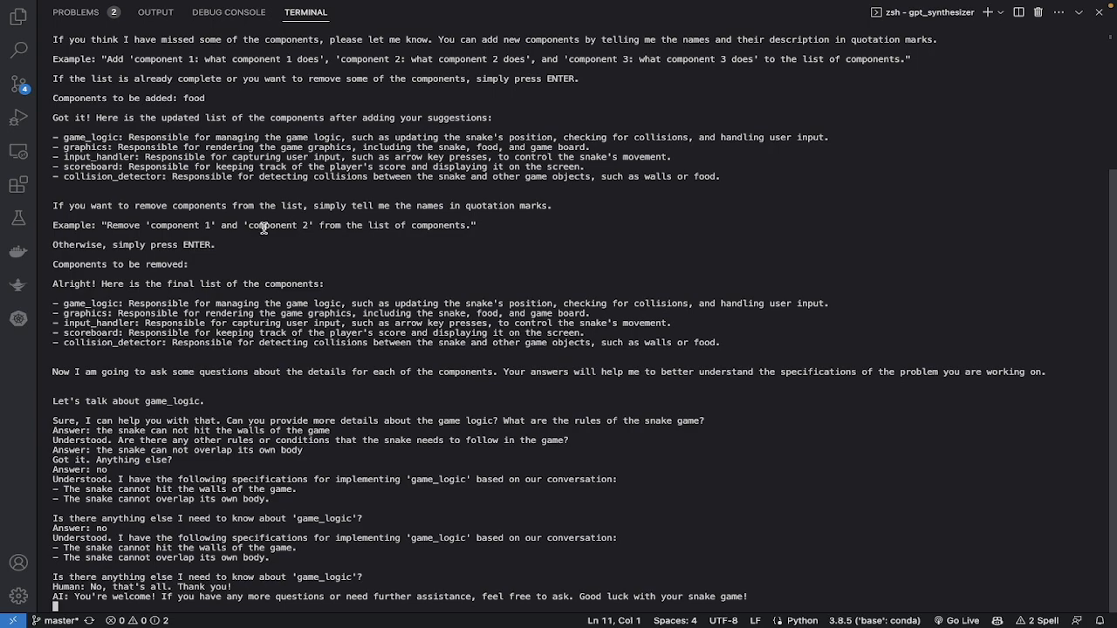
scroll("down", 3)
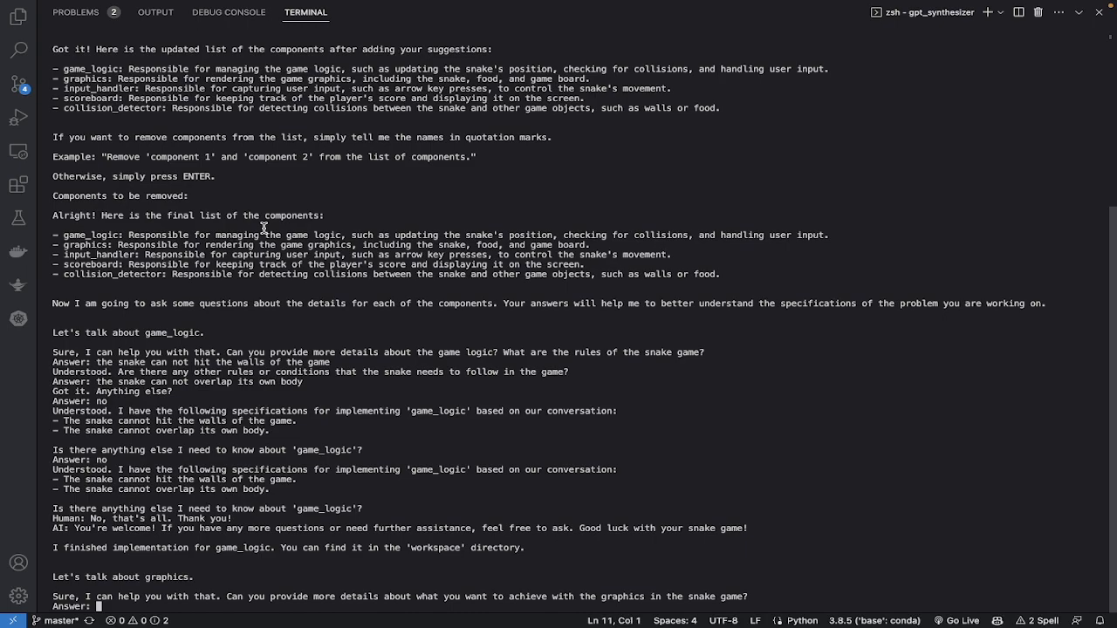
mouse_move(17, 17)
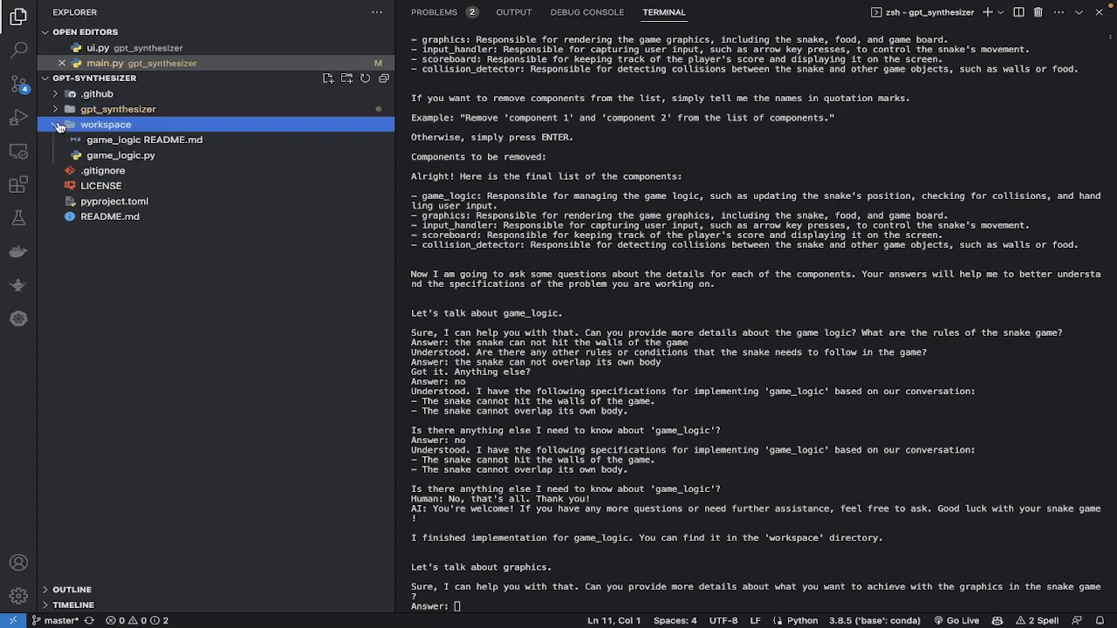
- Reveal the generated game_logic.py and README.md inside the workspace folder in Explorer
left_click(56, 124)
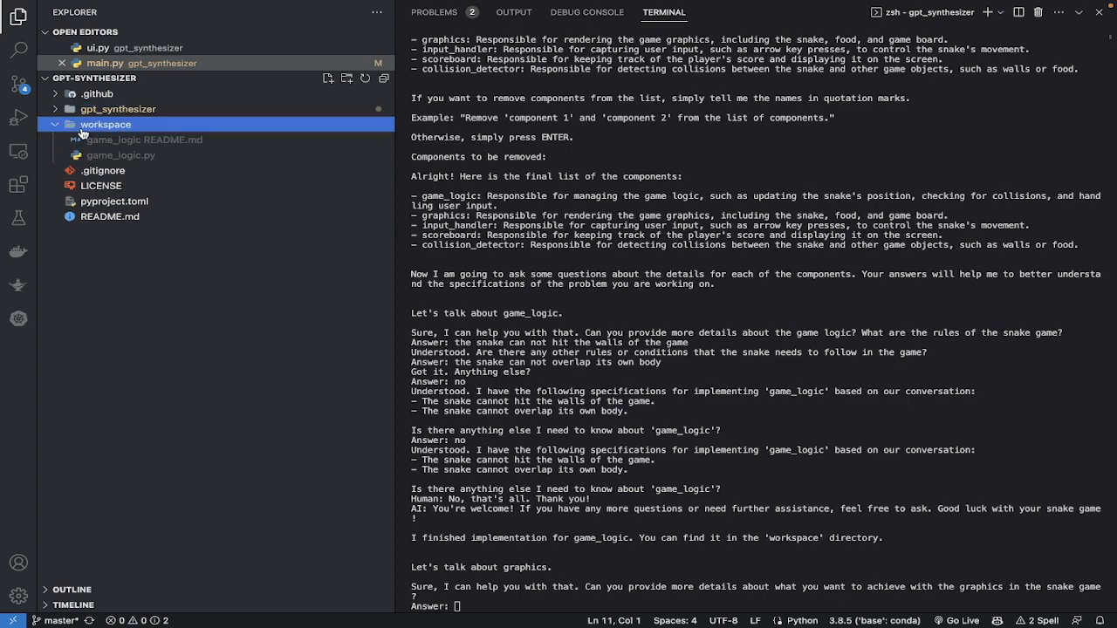
mouse_move(129, 168)
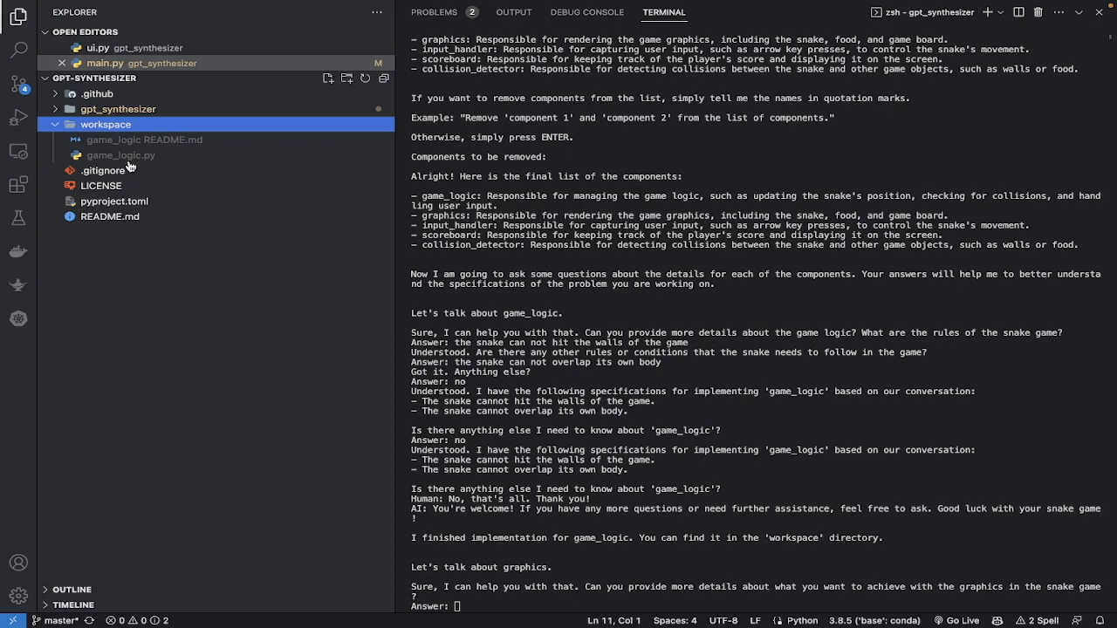
mouse_move(380, 349)
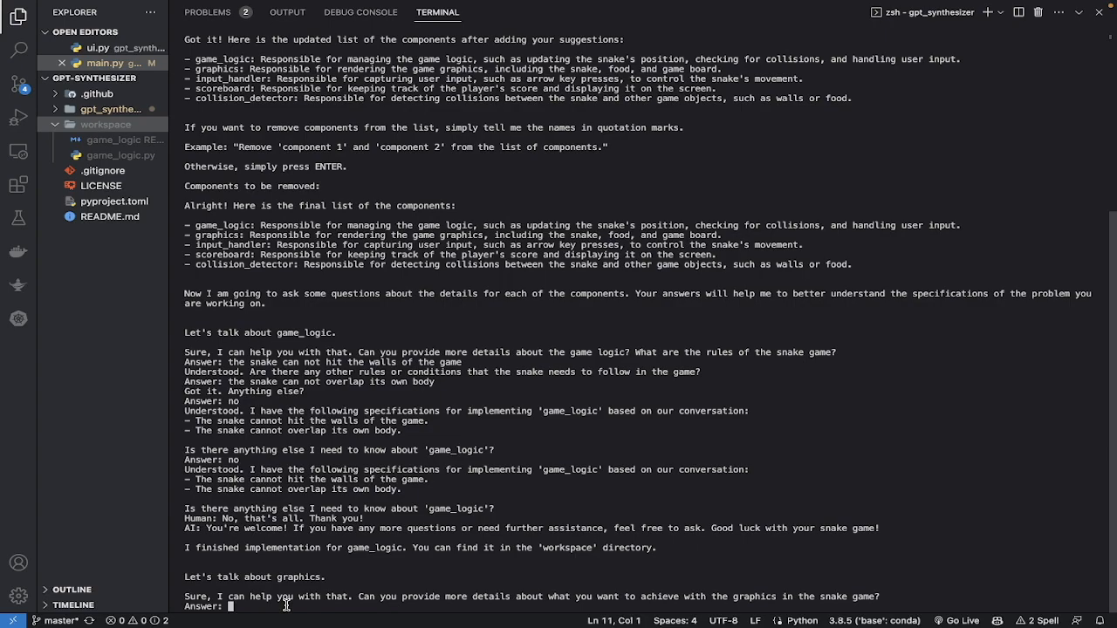
- Describe graphics as a 2D map with a cube snake on a white board with orange walls
type("render a")
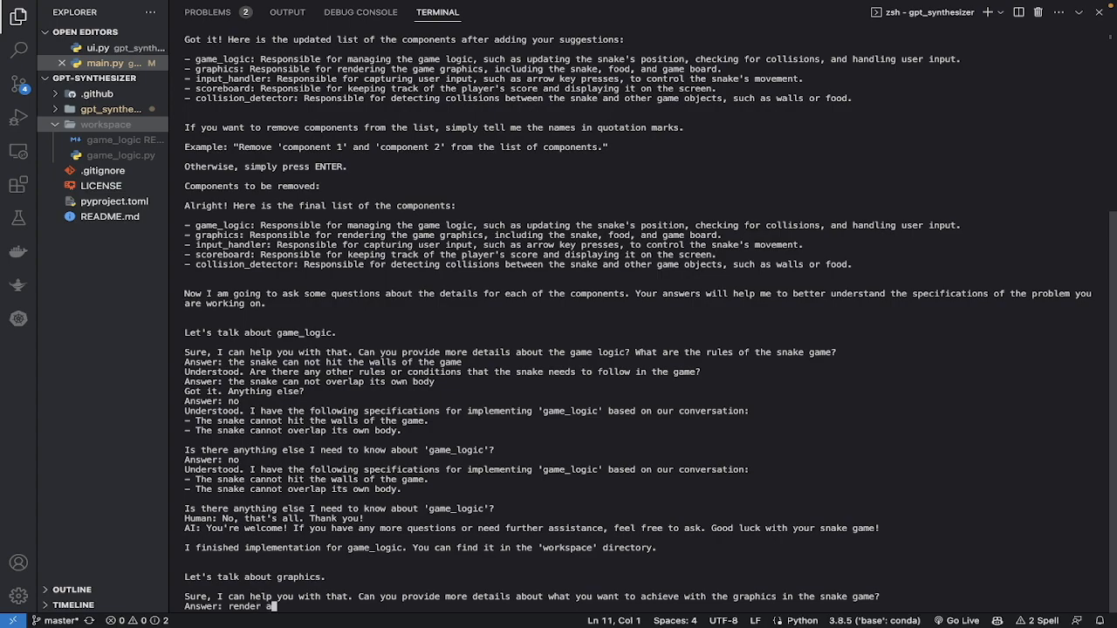
type("2 s")
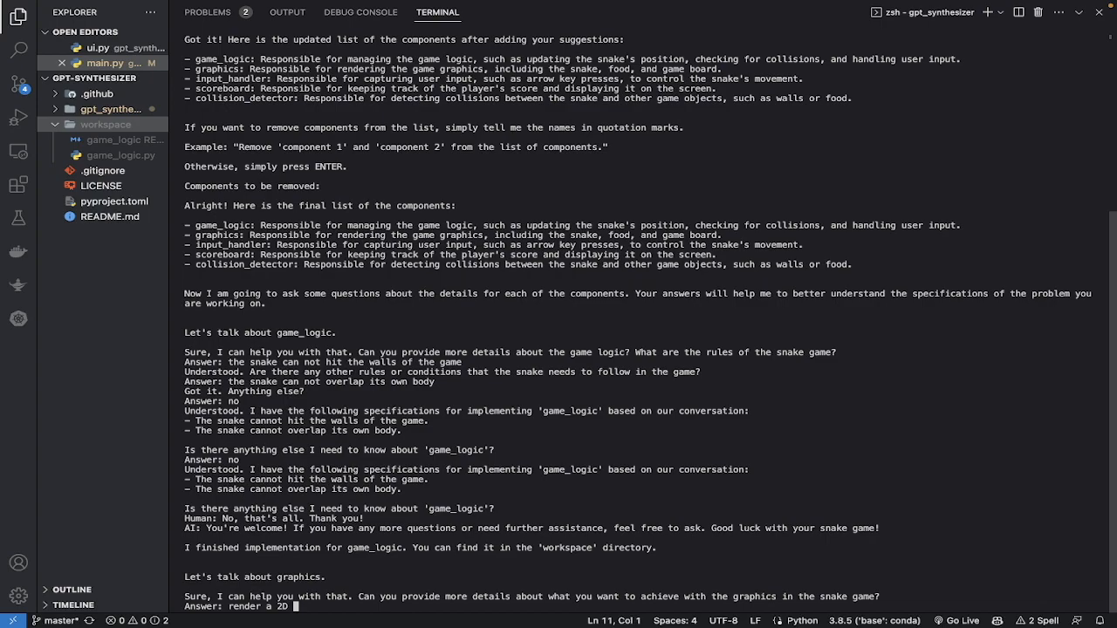
type("map")
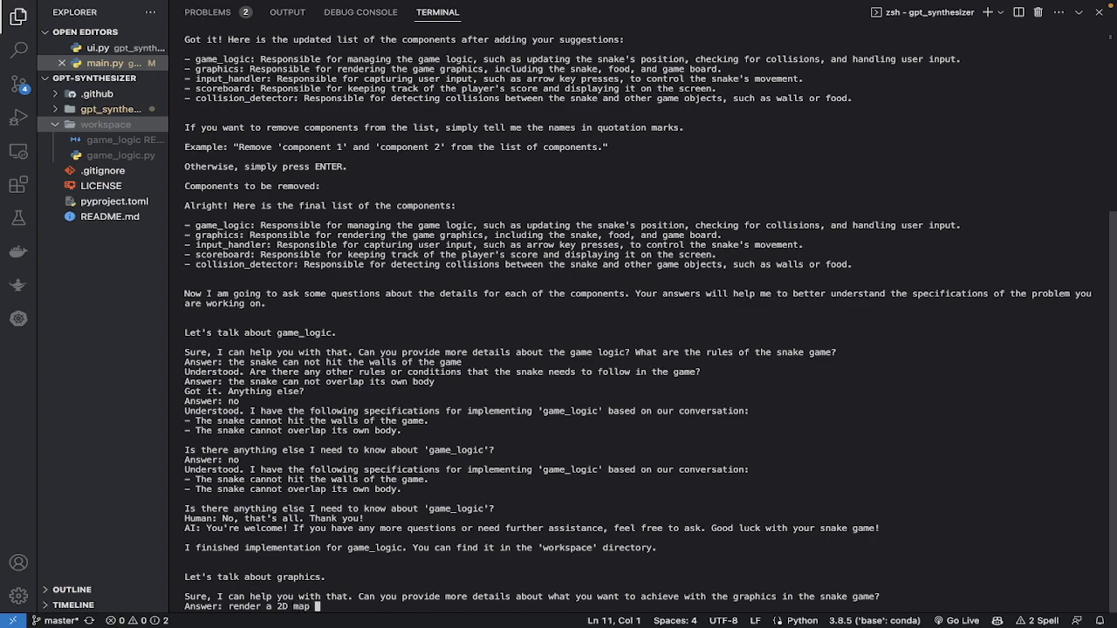
type("for a snake to move around")
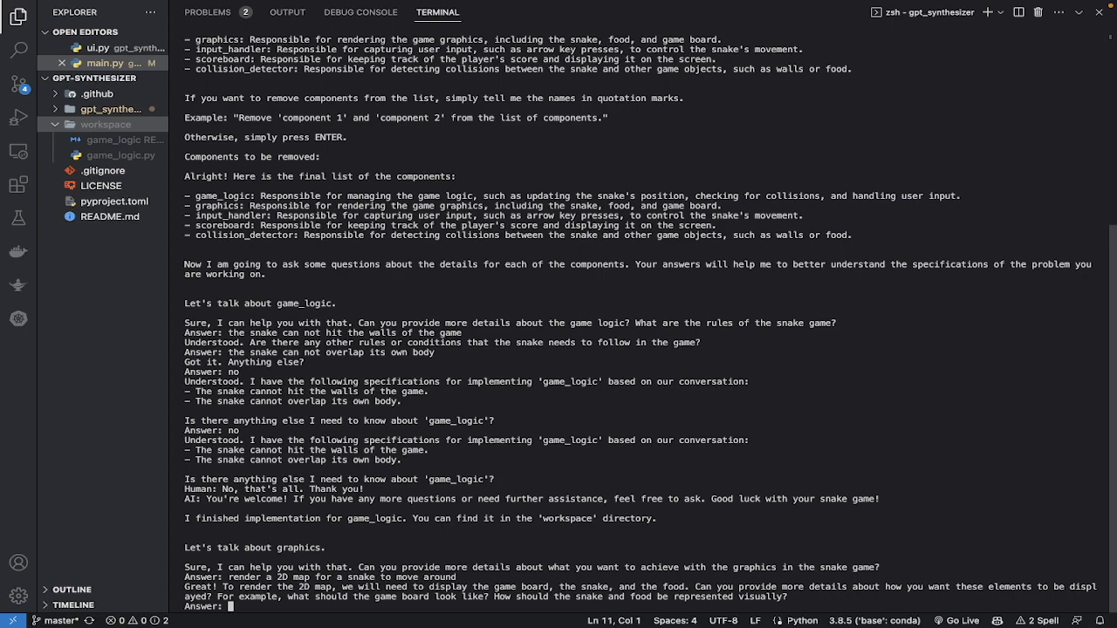
type("the same")
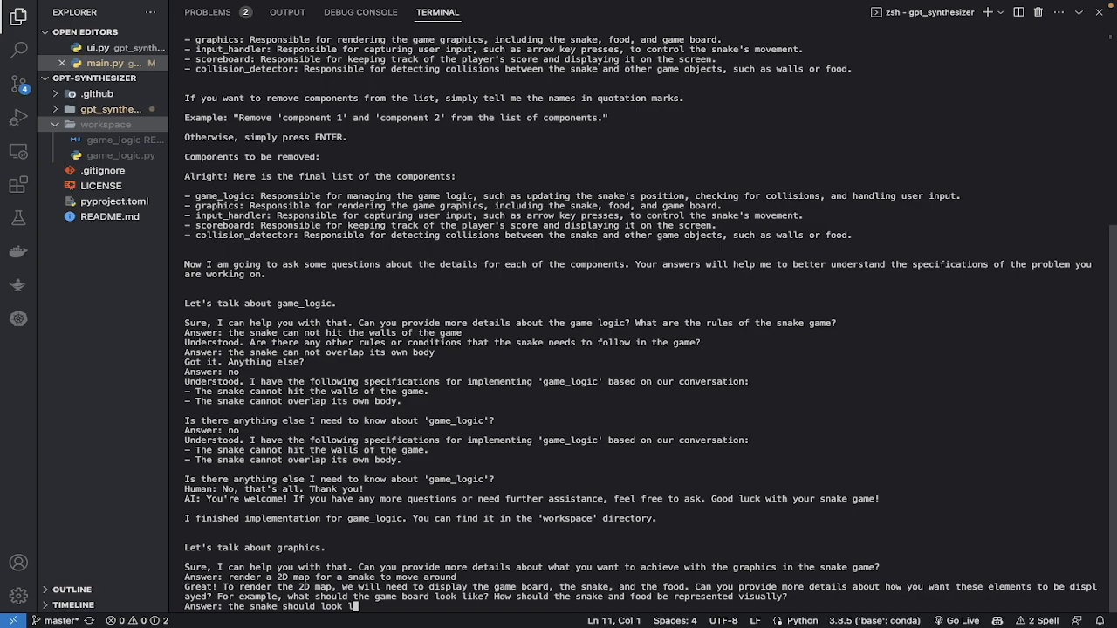
type("ike a")
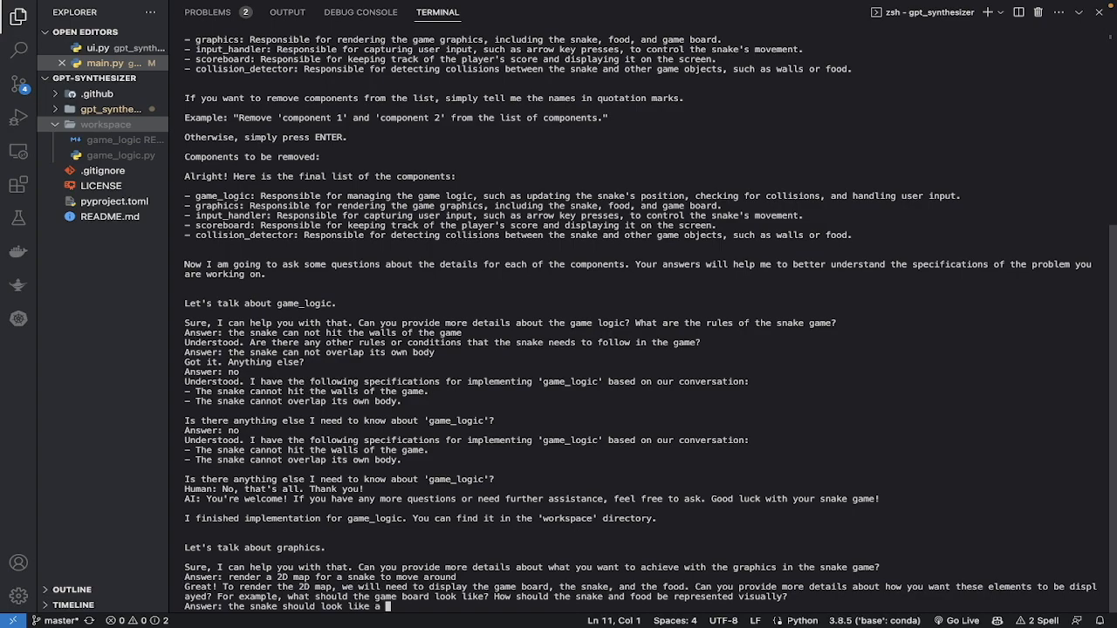
type("ser")
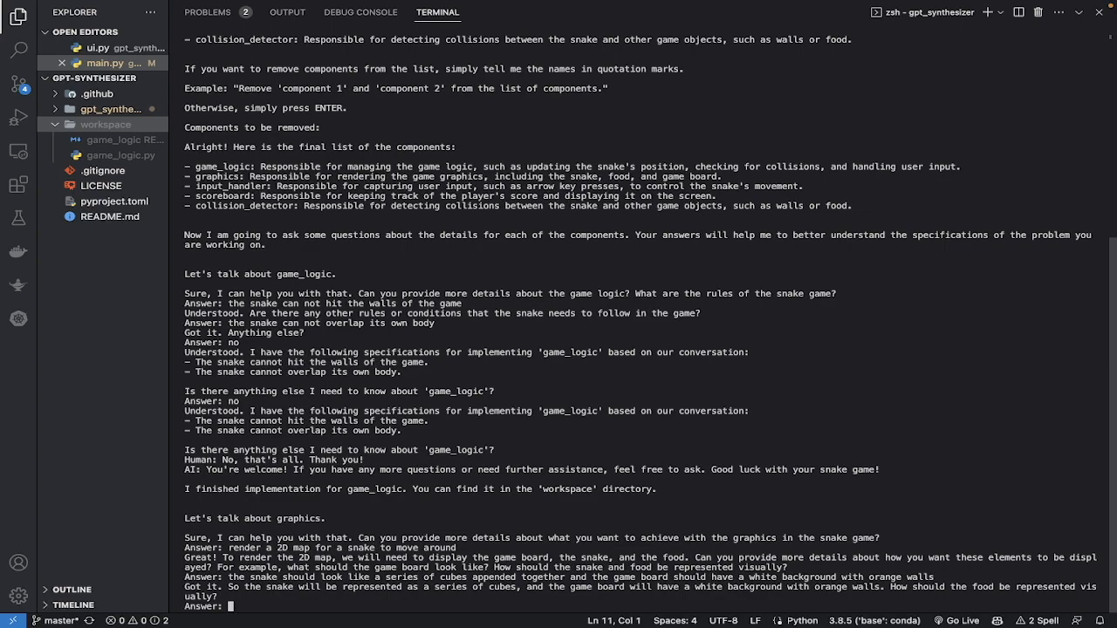
- Specify the food as a green cube and let graphics.py be generated
type("the food sh")
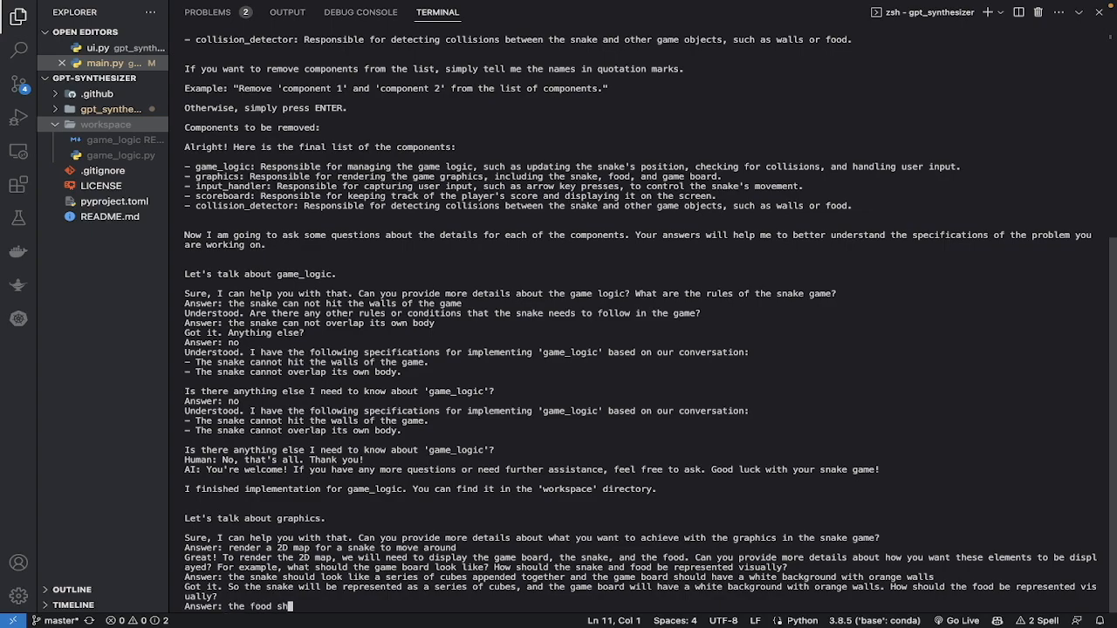
type("ould be")
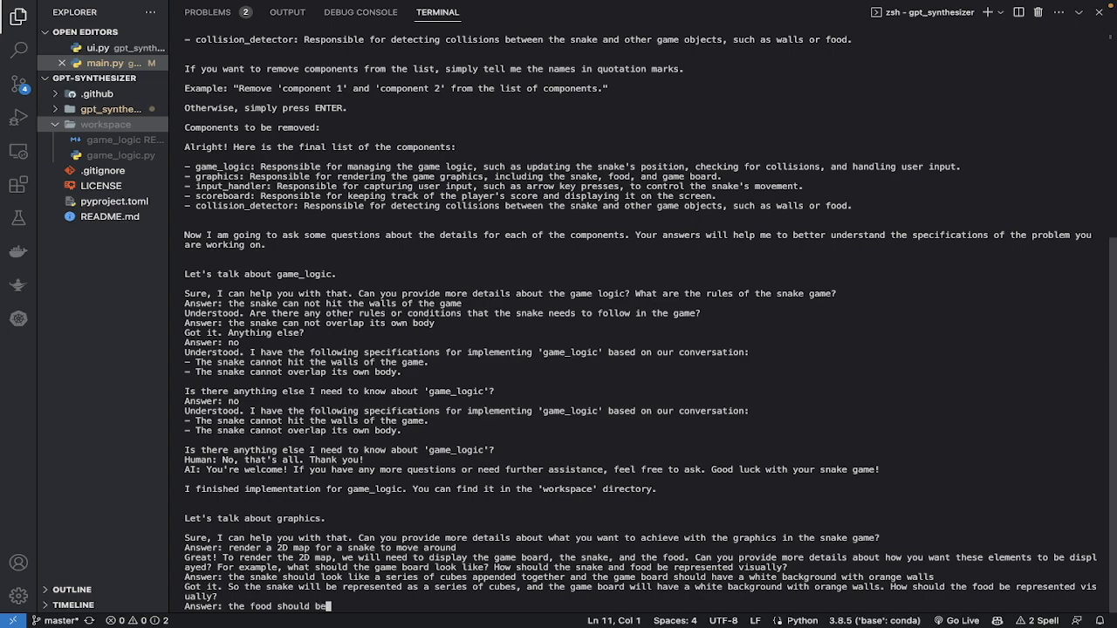
type("g")
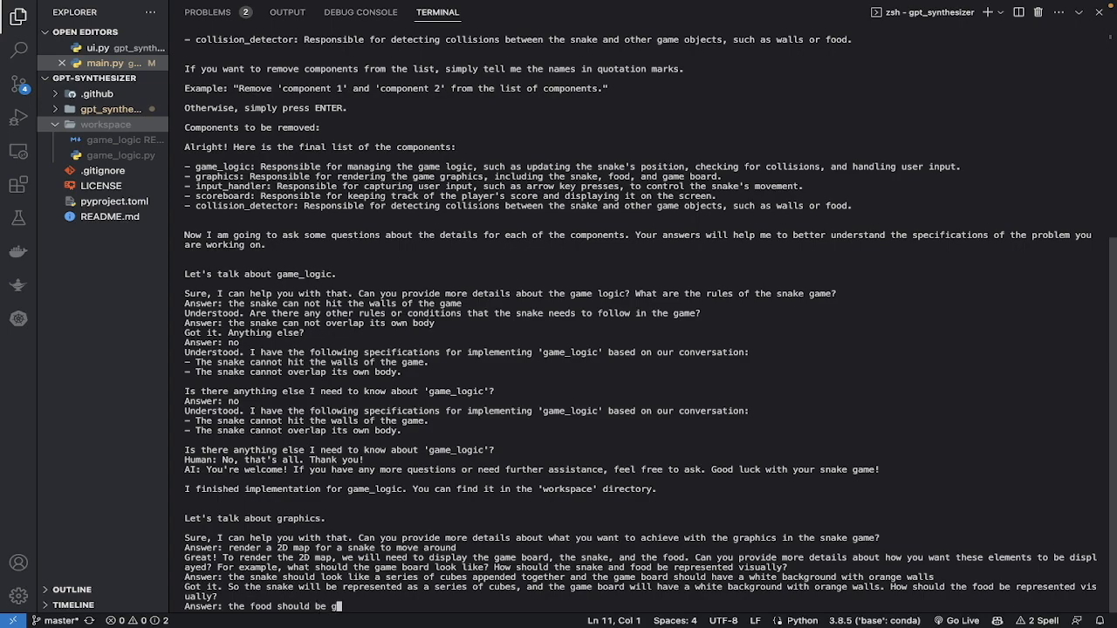
type("reen cube")
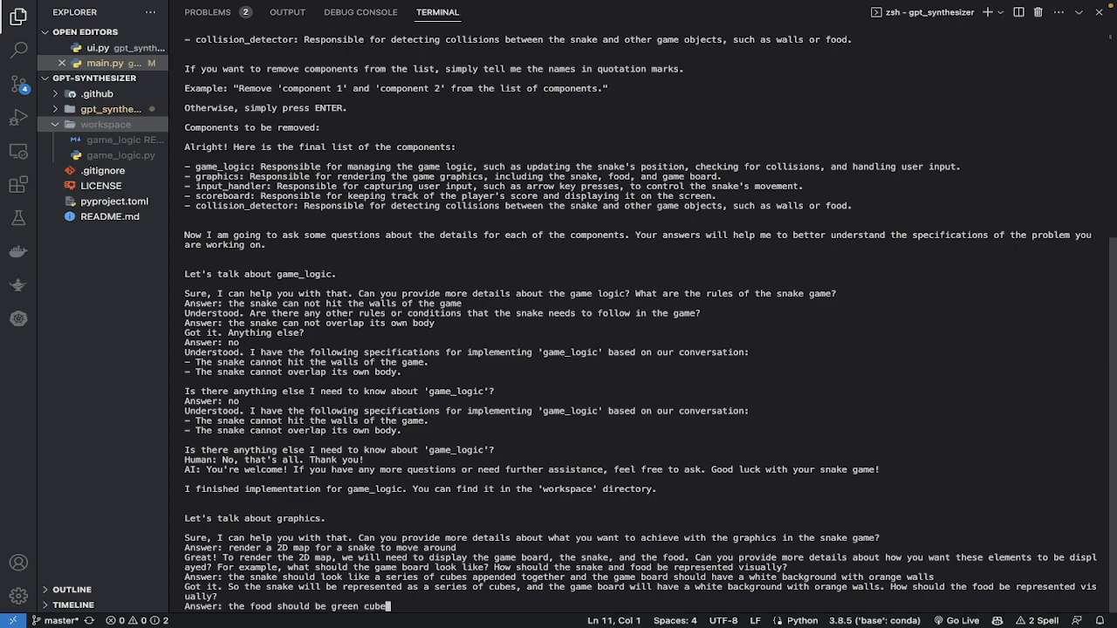
scroll("down", 3)
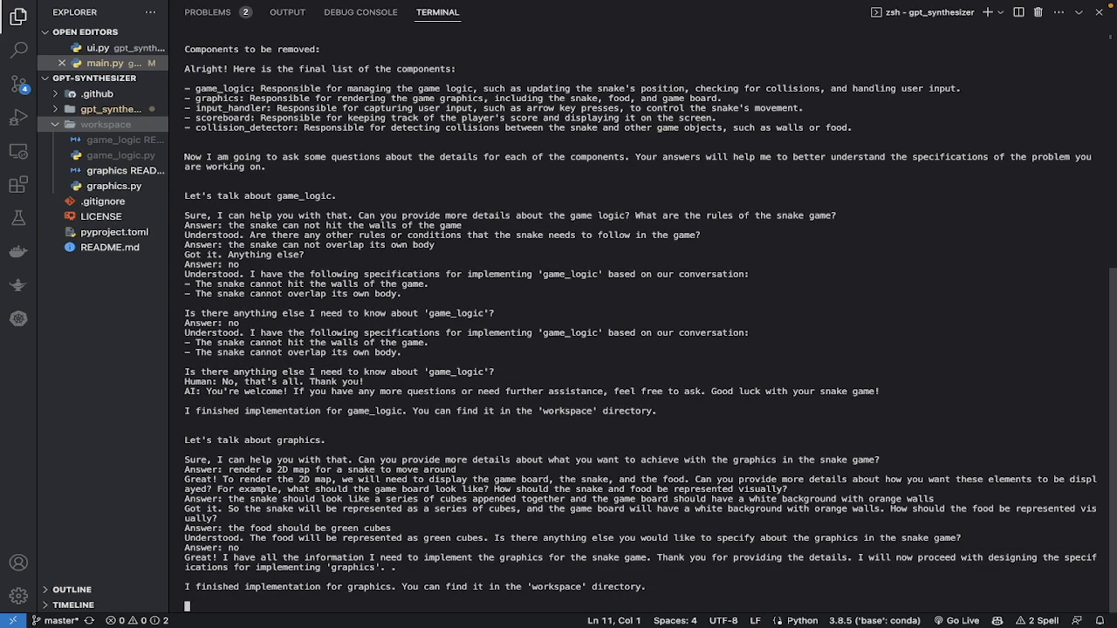
scroll("down", 3)
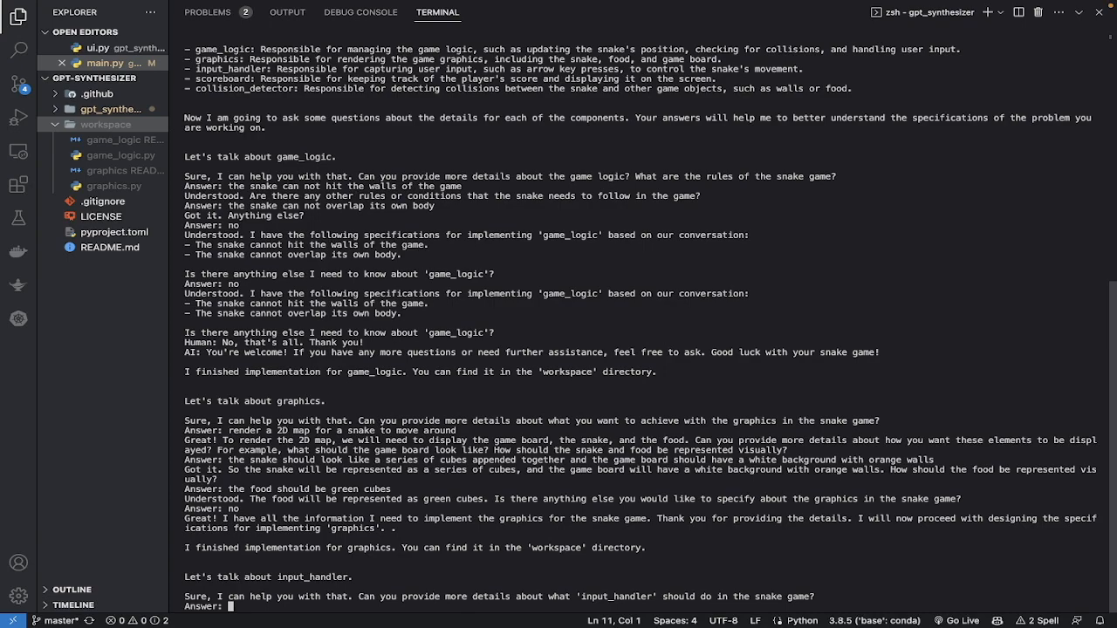
mouse_move(147, 183)
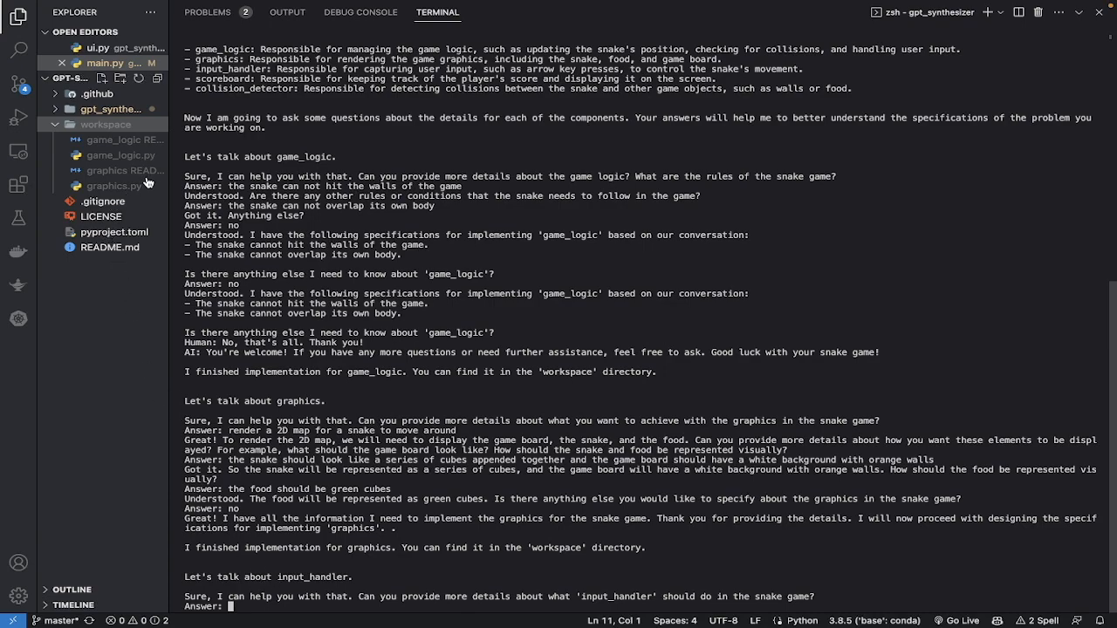
mouse_move(125, 171)
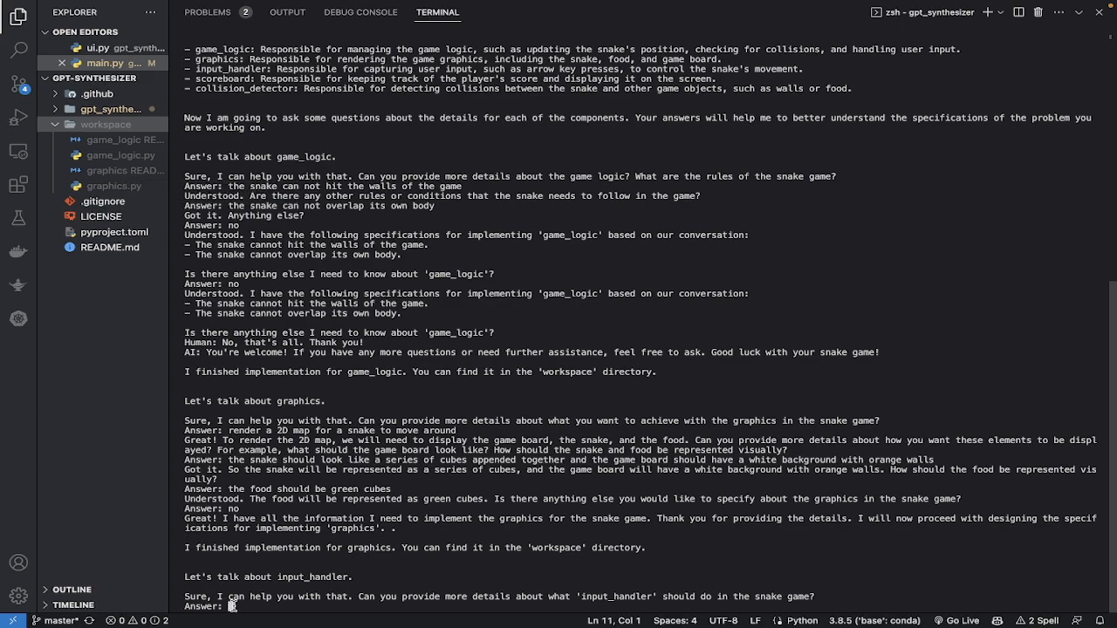
- Specify arrow-key steering for the snake, answer yes, and let input_handler files be generated
type("the user should be able to control the snake by pressing the left arrow and right")
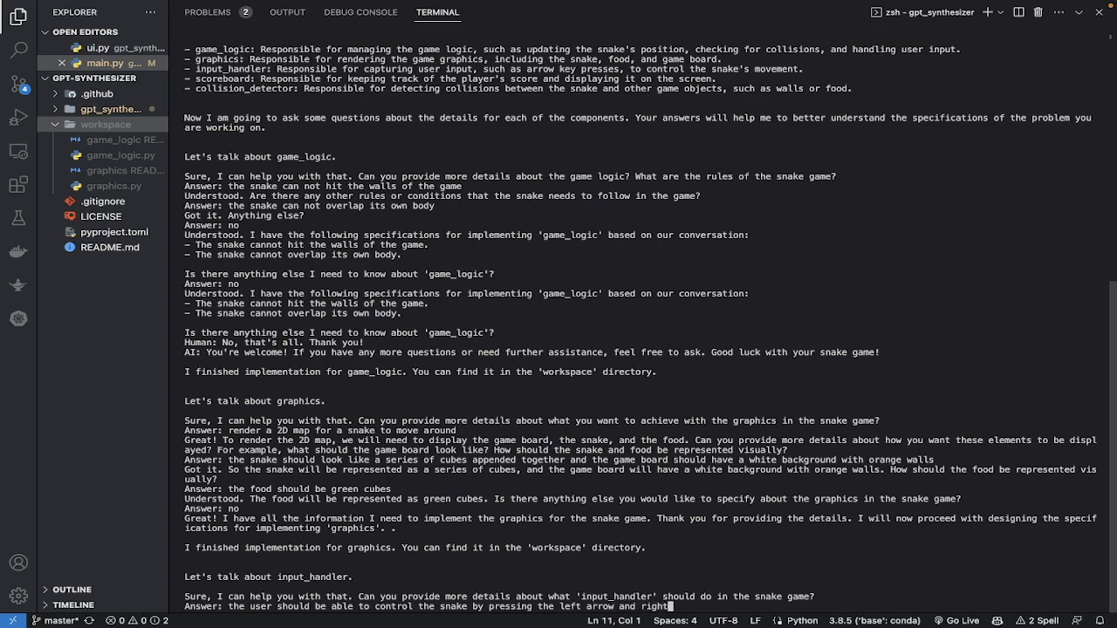
type("arrow keys")
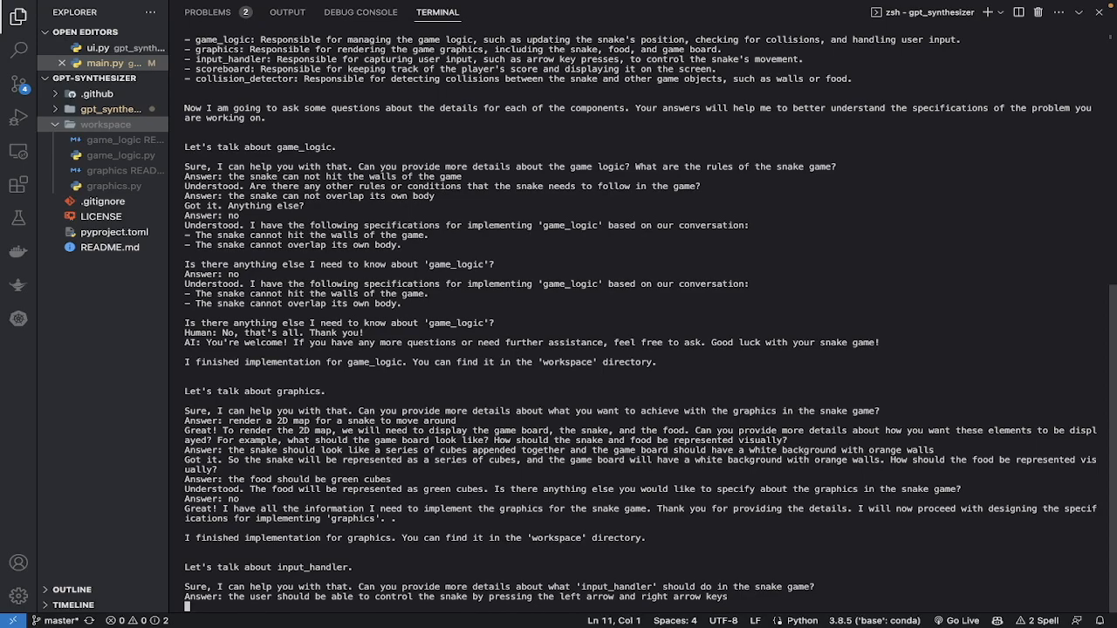
scroll("down", 3)
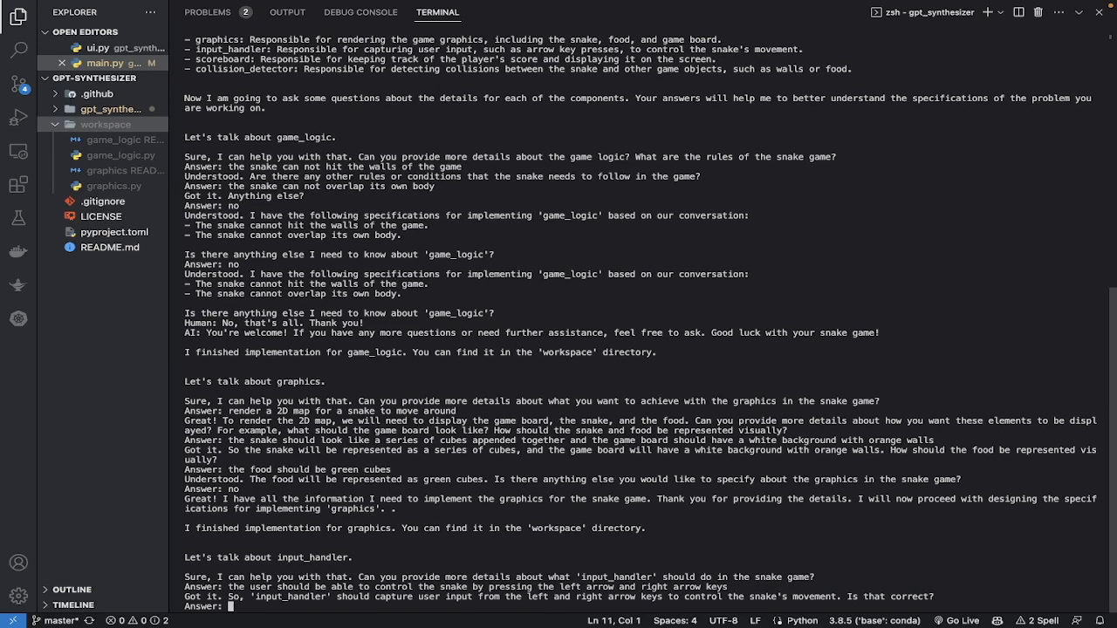
type("yes")
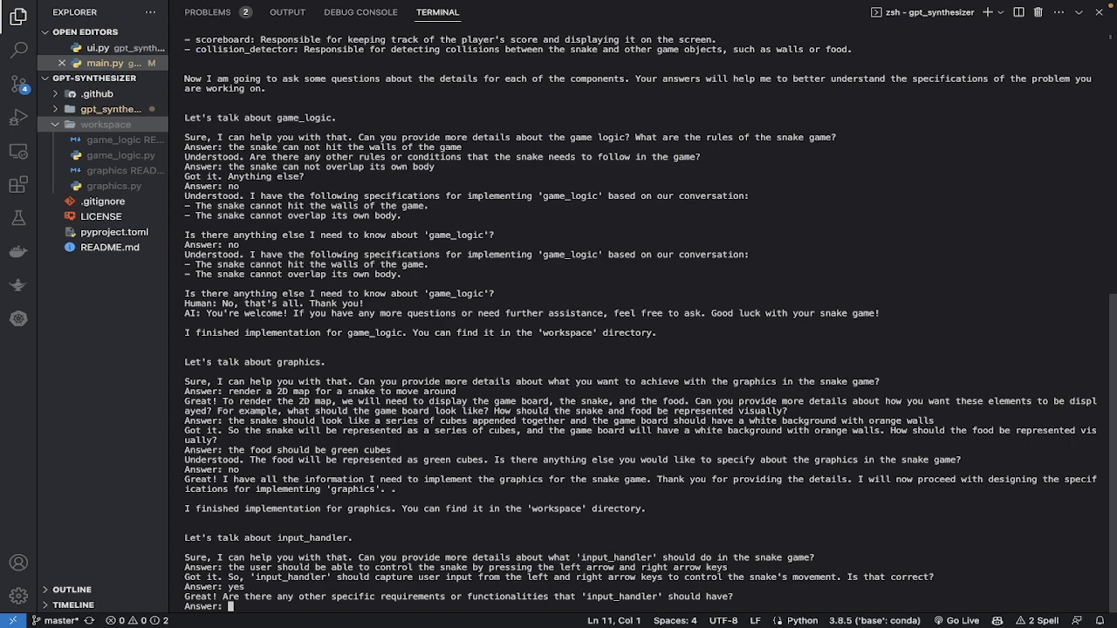
scroll("down", 3)
type("no")
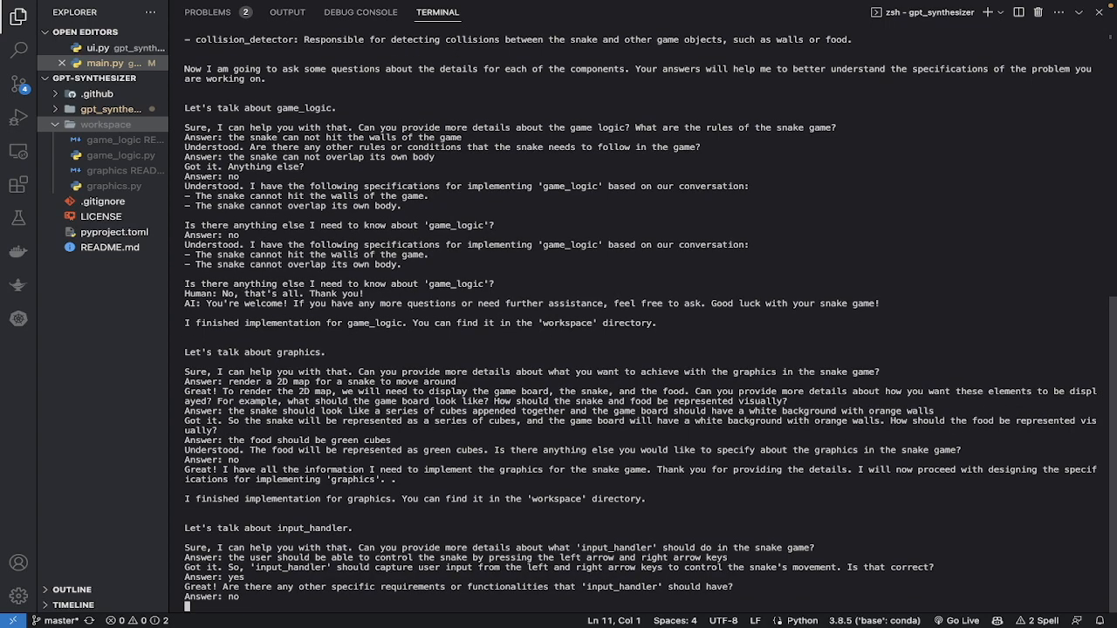
scroll("down", 3)
type("no")
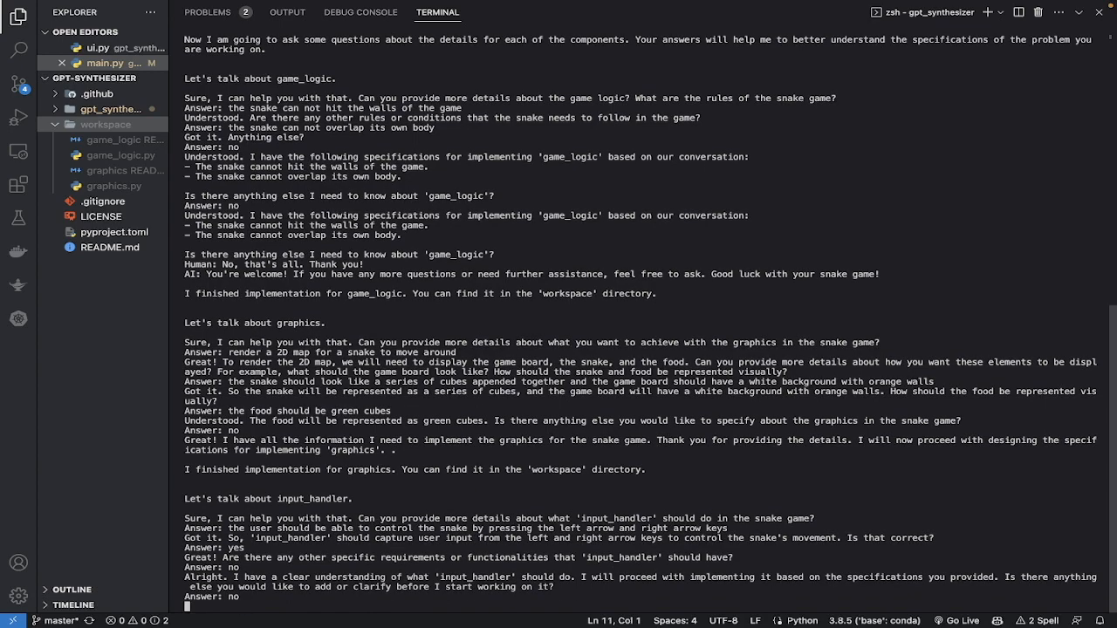
scroll("down", 3)
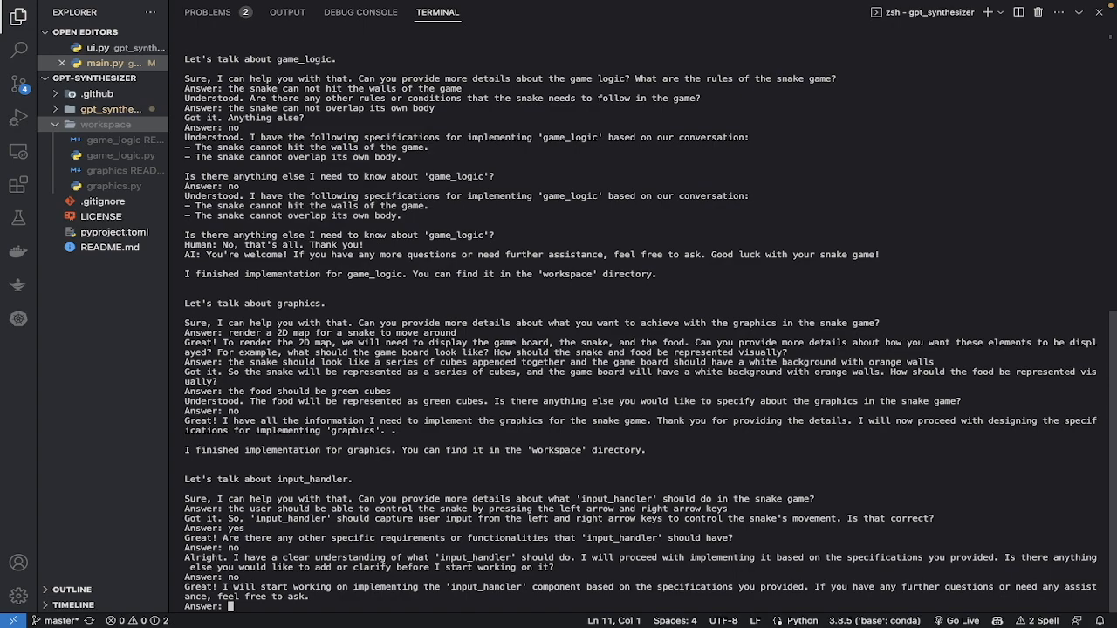
scroll("down", 3)
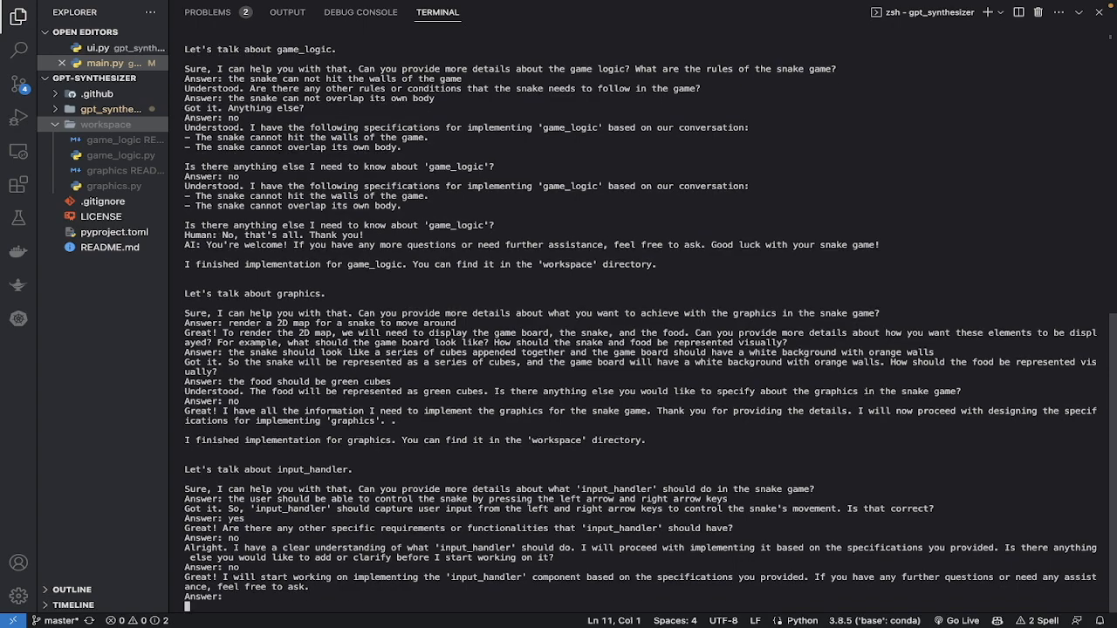
scroll("up", 3)
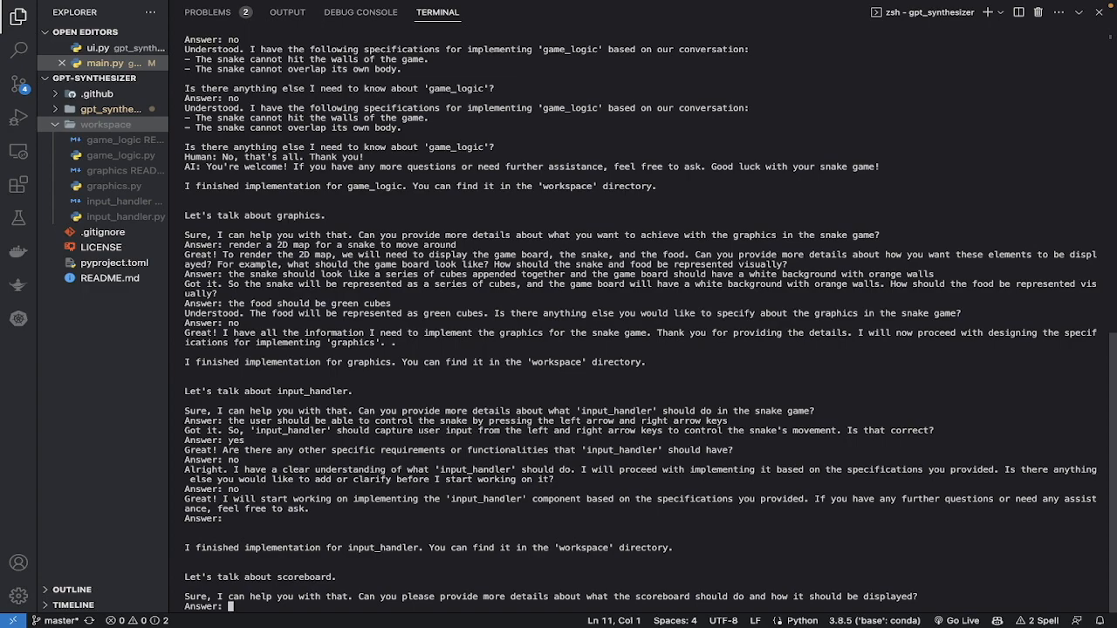
- Specify a timer and a simple count of foods eaten, answer no, generating scoreboard files
type("there s")
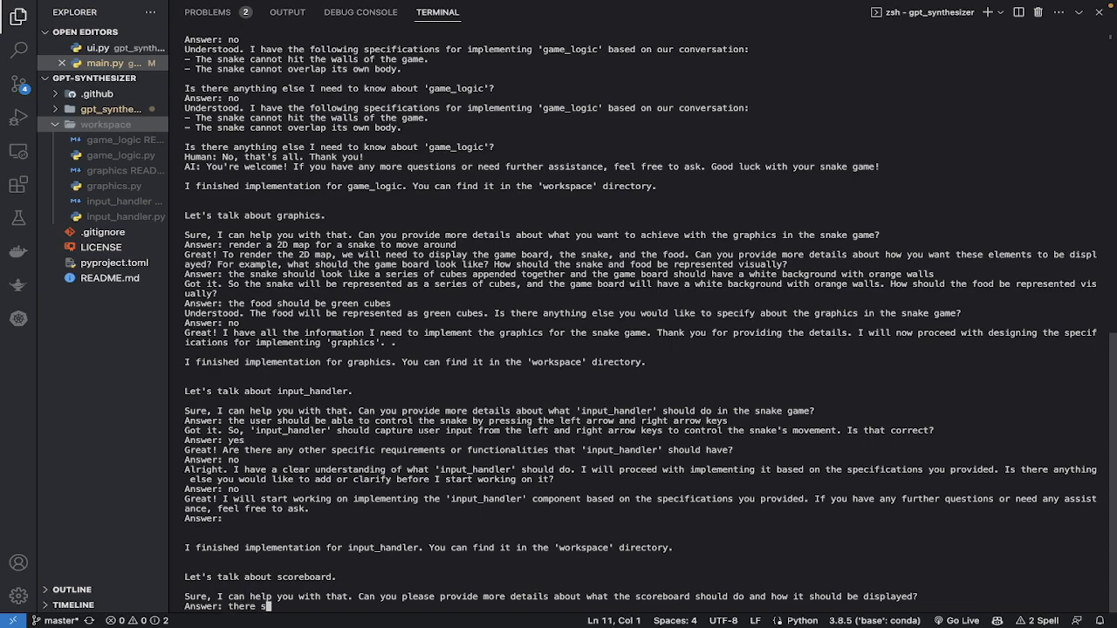
type("should be a")
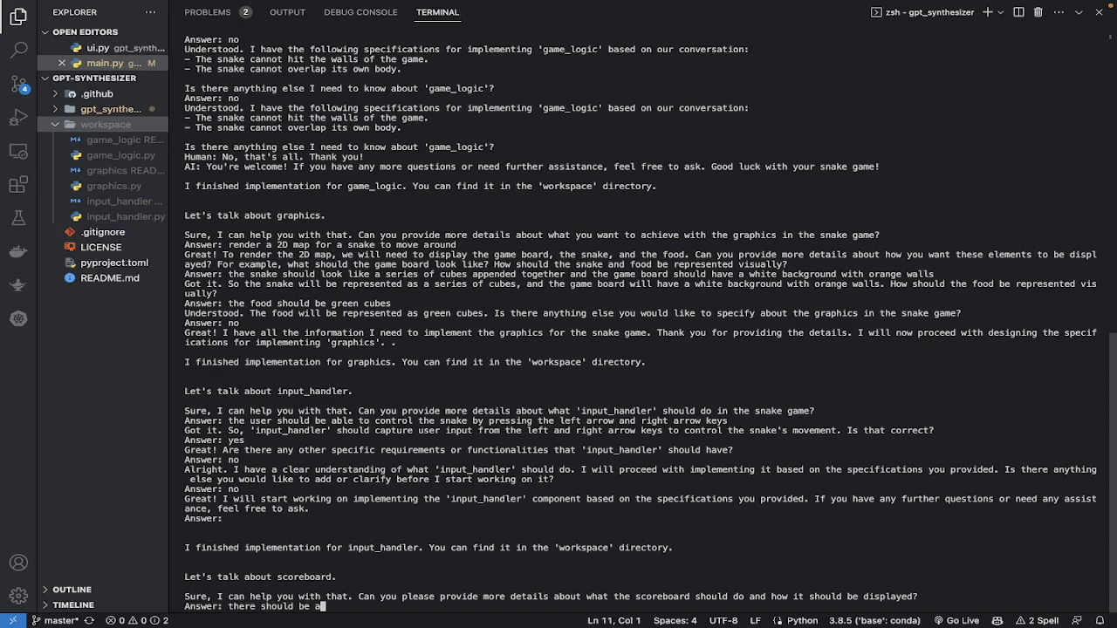
type("timer displayed and number of foods")
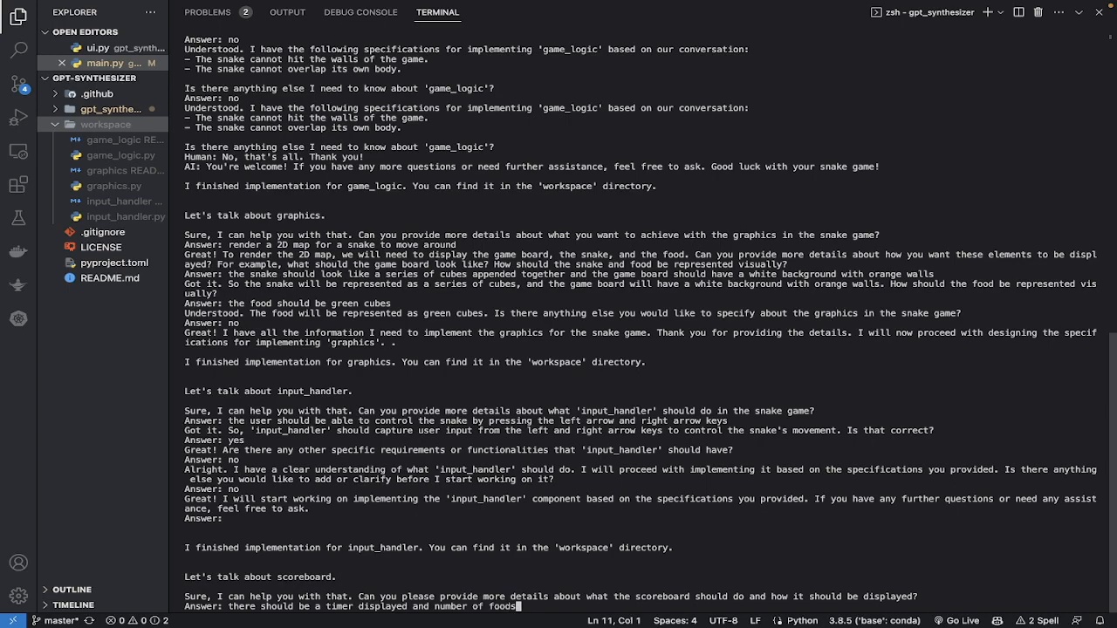
type("eaten b")
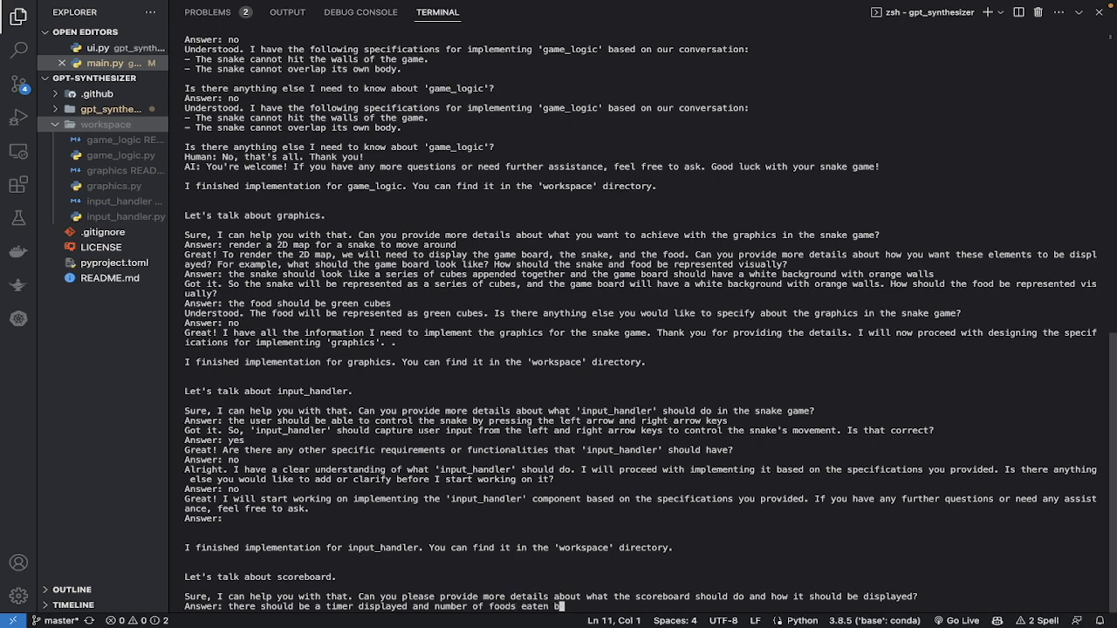
type("y the sa")
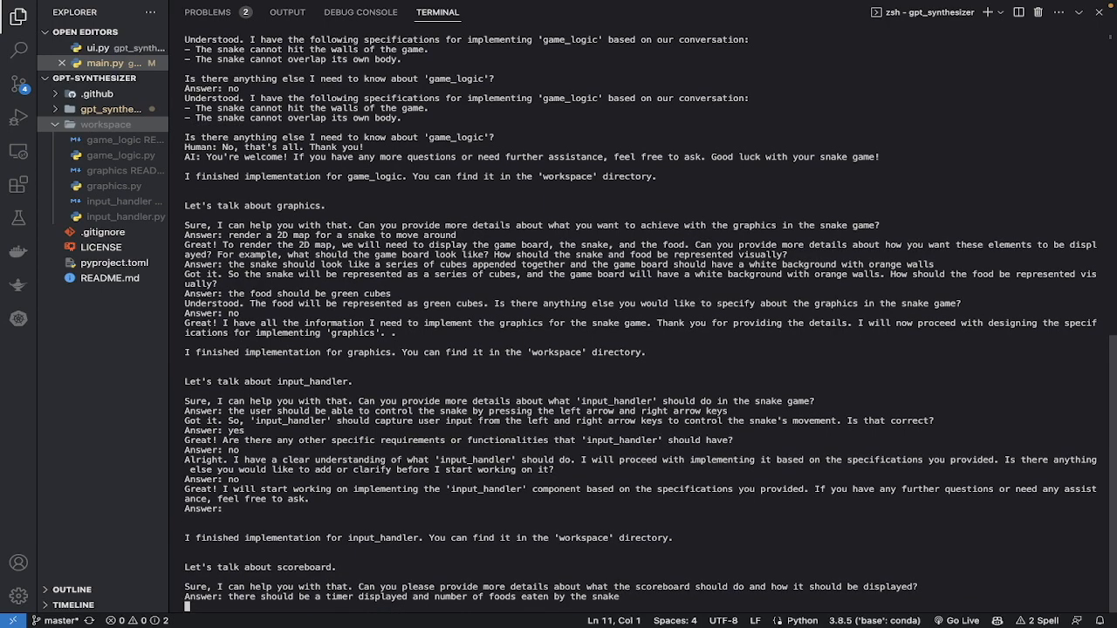
scroll("down", 3)
type("no")
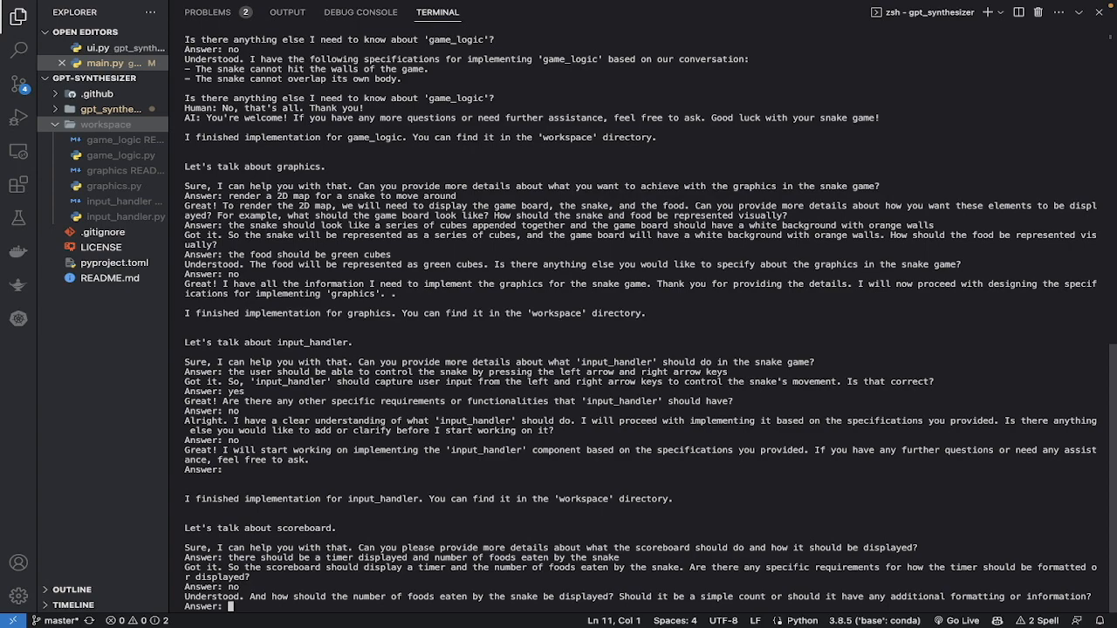
type("simple count")
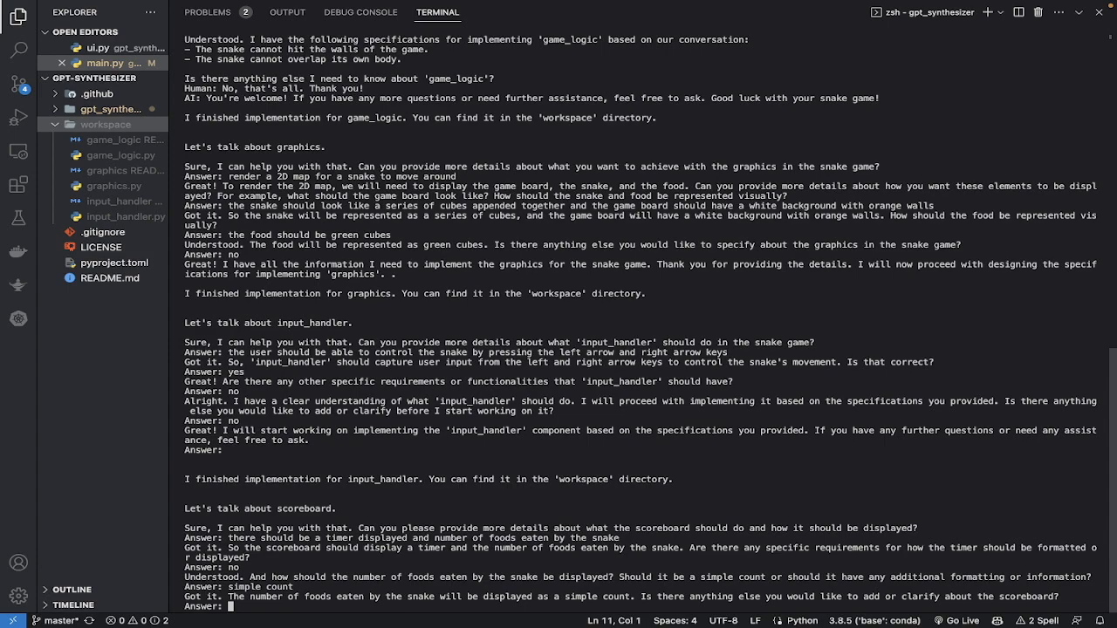
type("no")
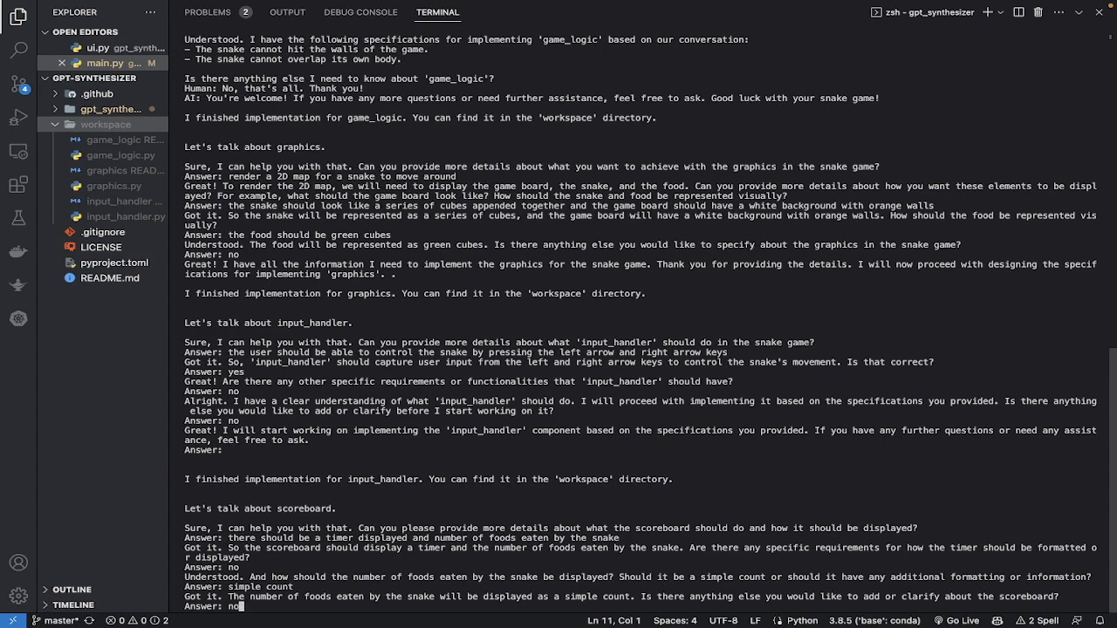
scroll("down", 3)
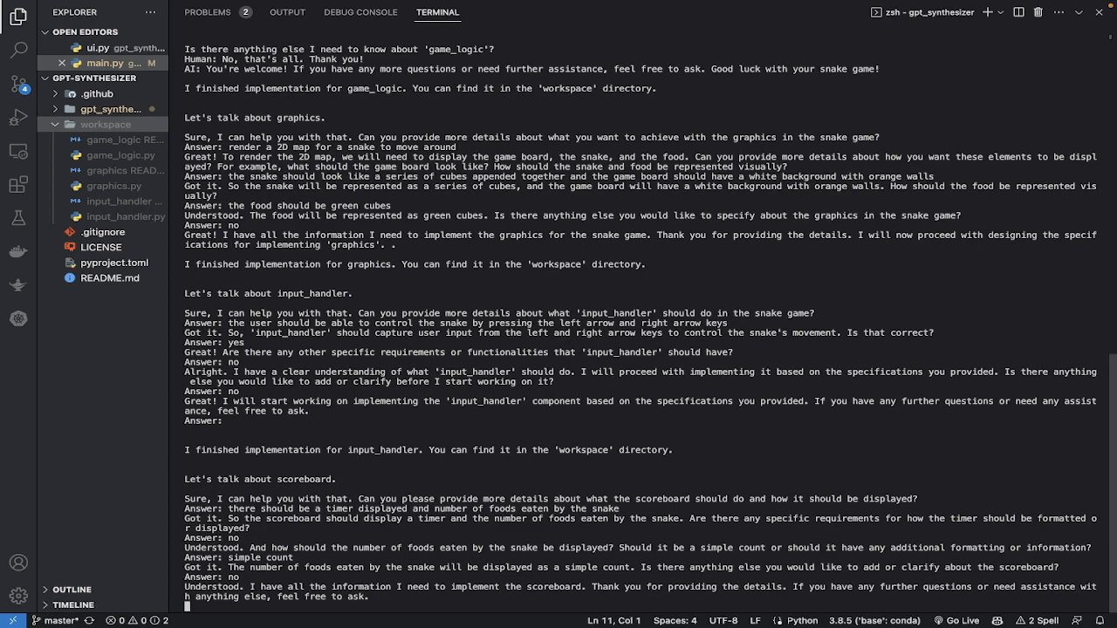
scroll("down", 3)
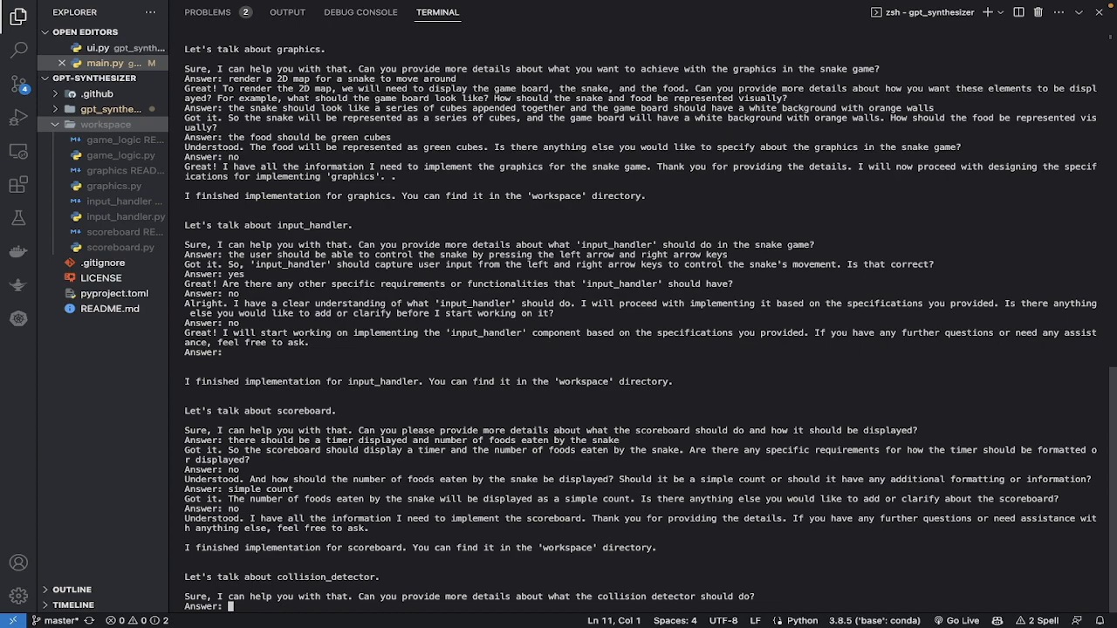
- State the game ends when the snake collides with walls or itself, completing collision_detector and all components
type("if the")
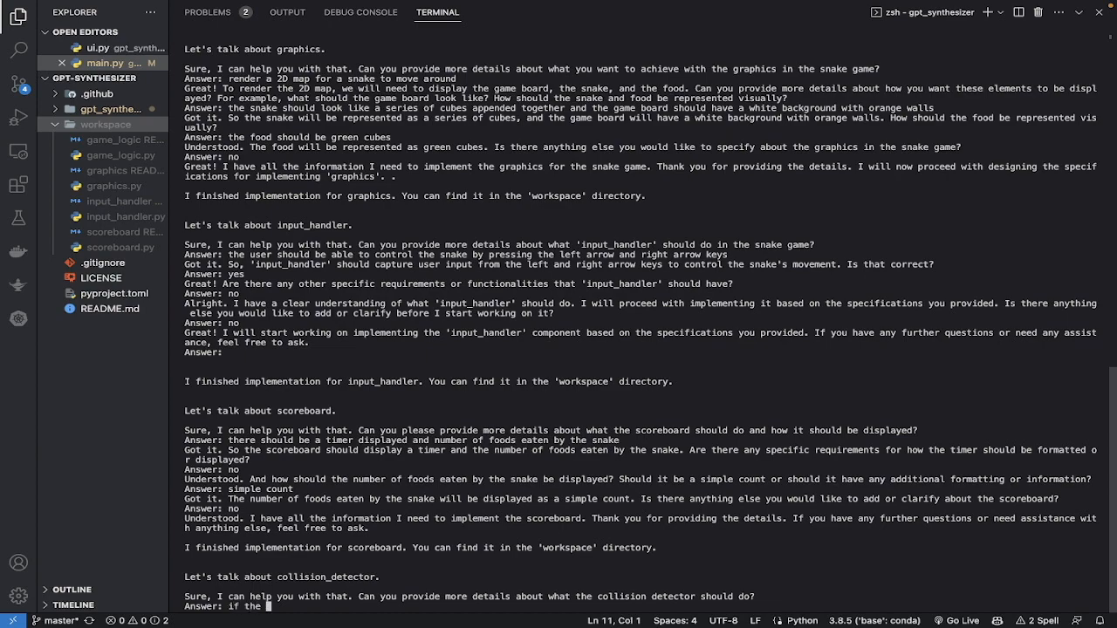
type("snake")
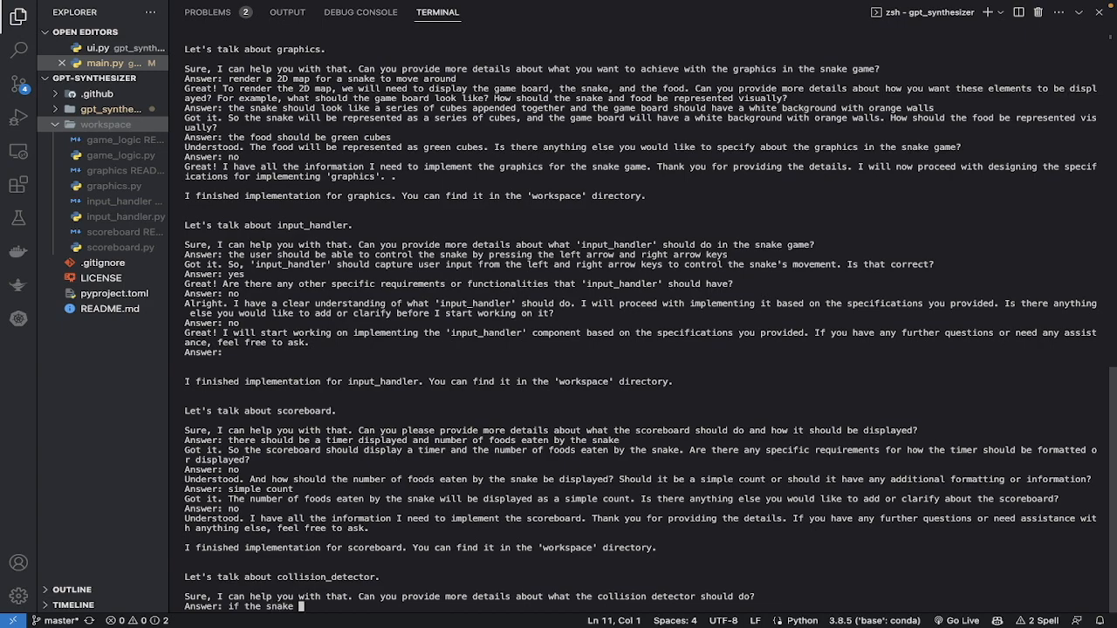
type("collides with a wall or it")
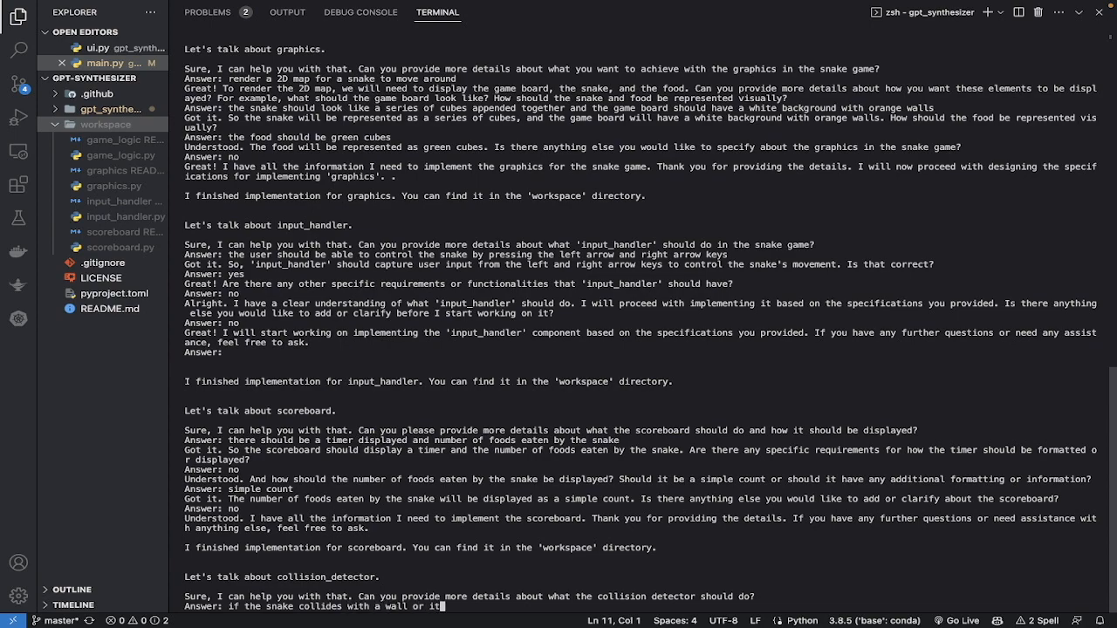
type("self")
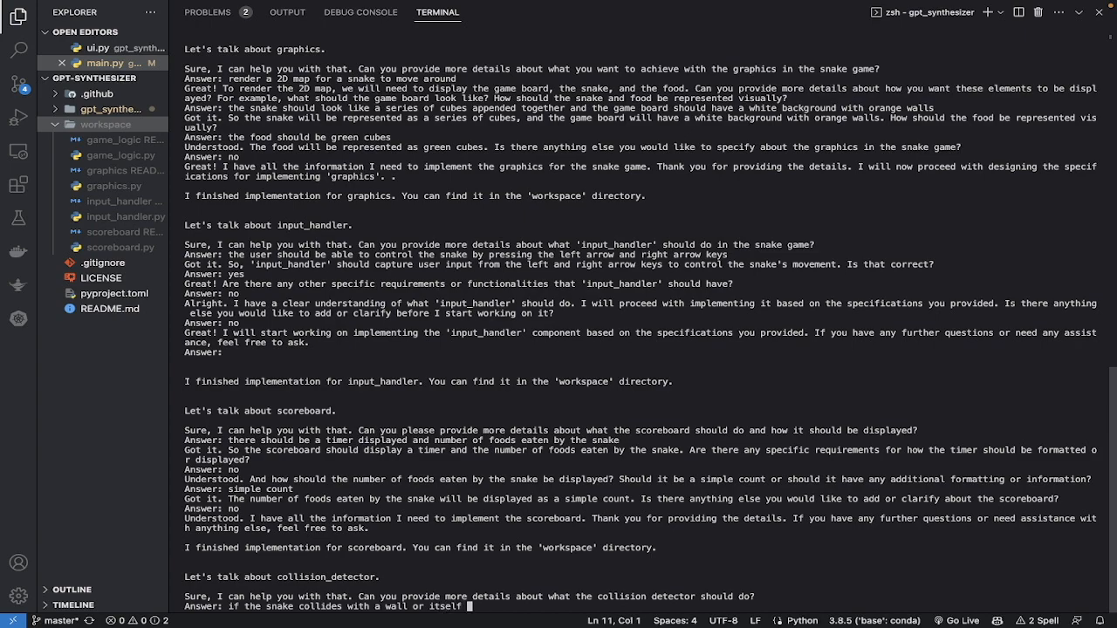
type("the game should end")
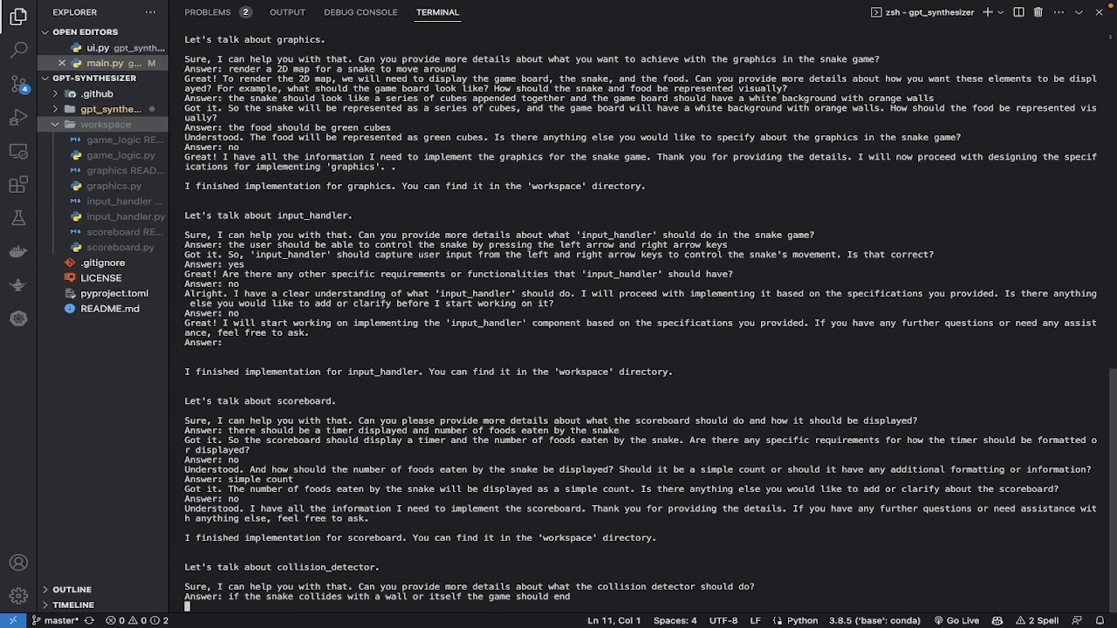
scroll("down", 3)
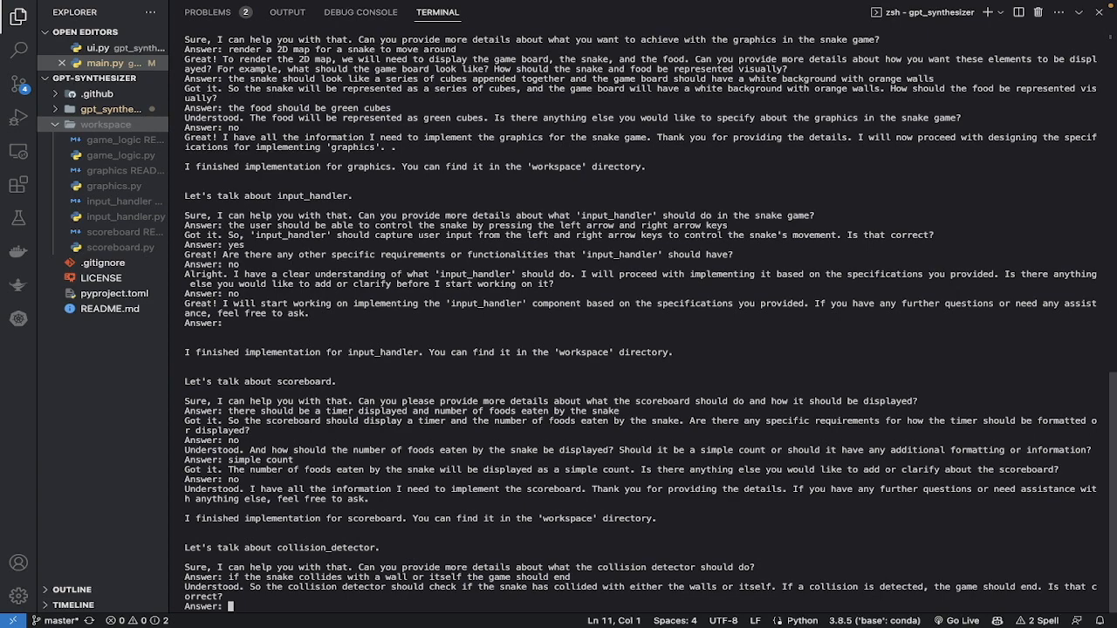
scroll("down", 3)
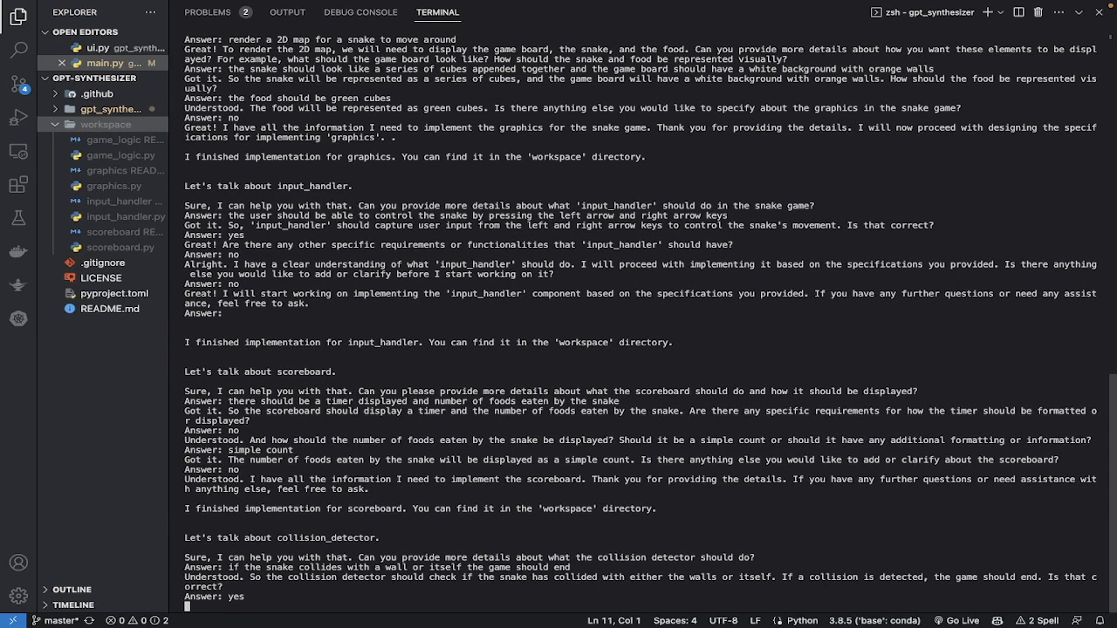
scroll("down", 3)
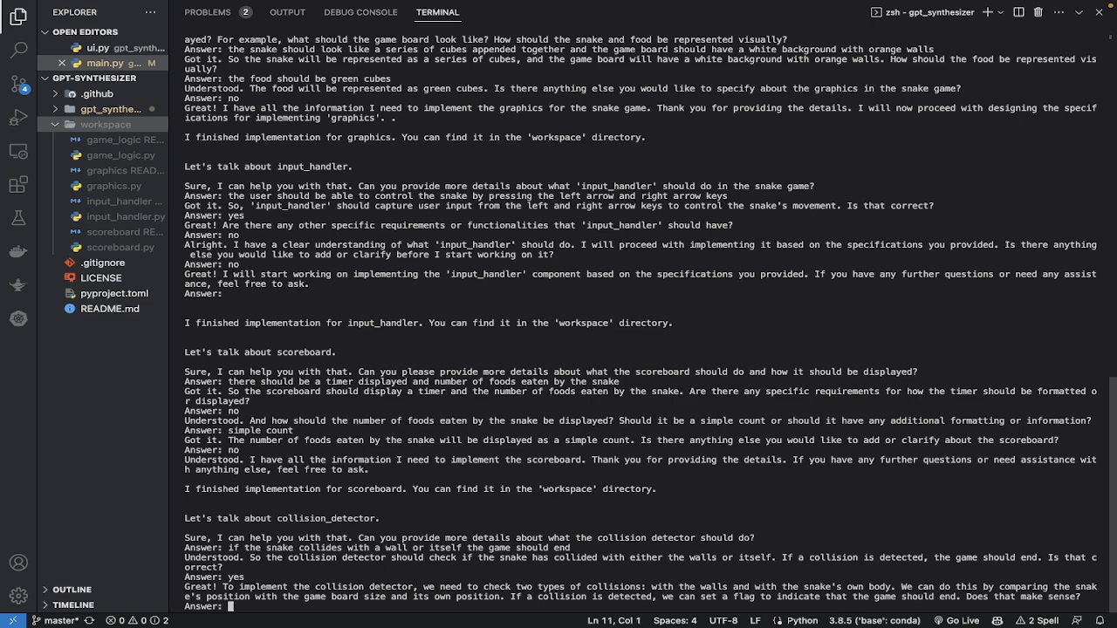
scroll("down", 3)
type("yes")
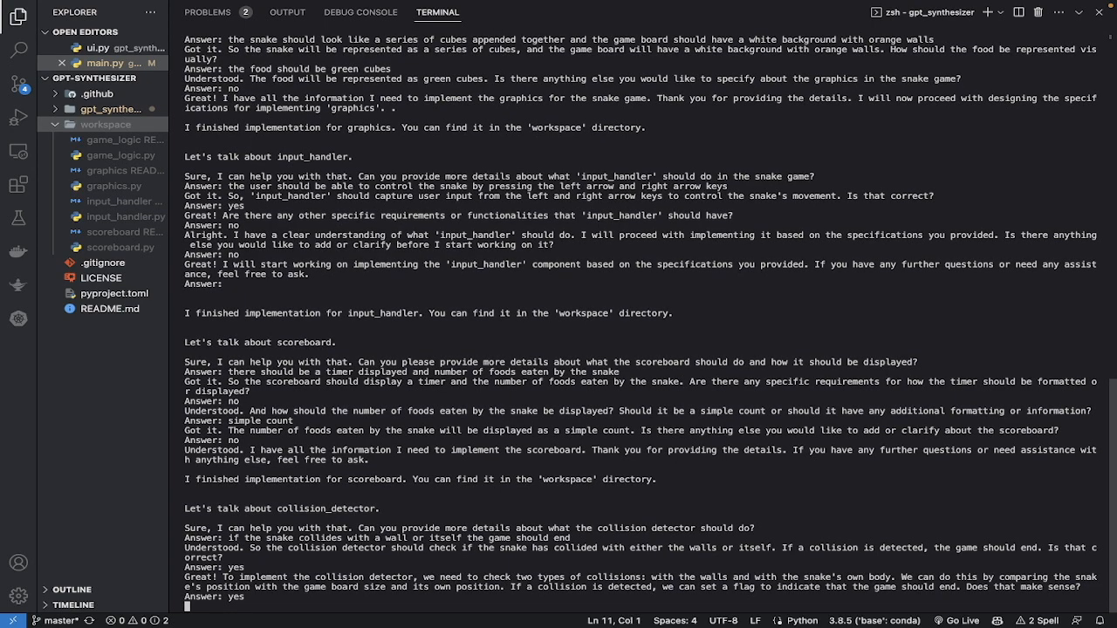
scroll("down", 3)
type("yes")
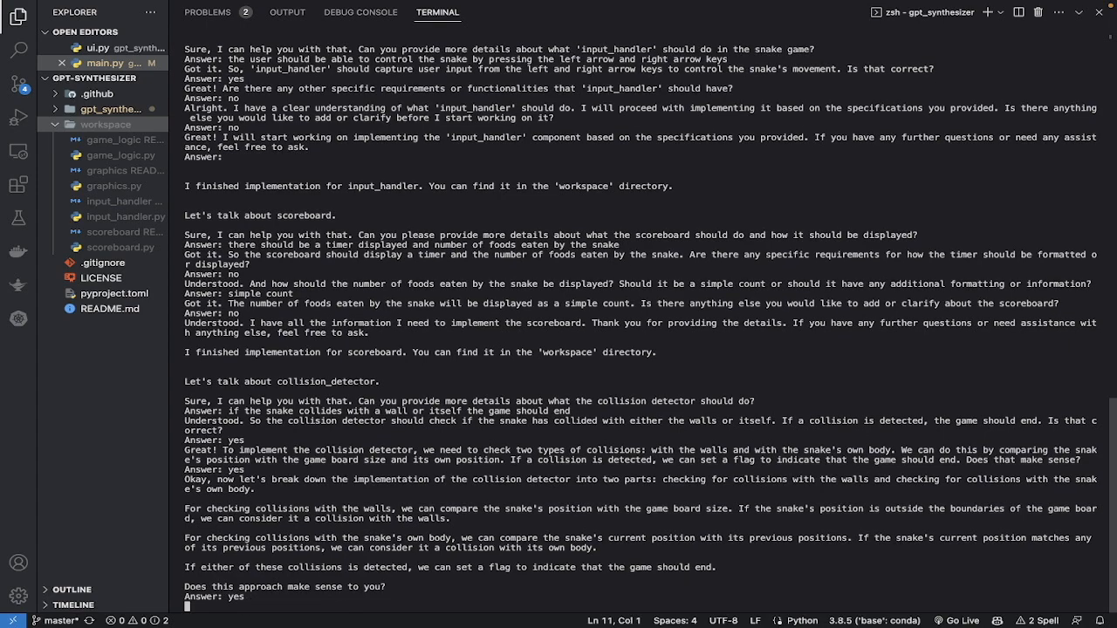
scroll("down", 3)
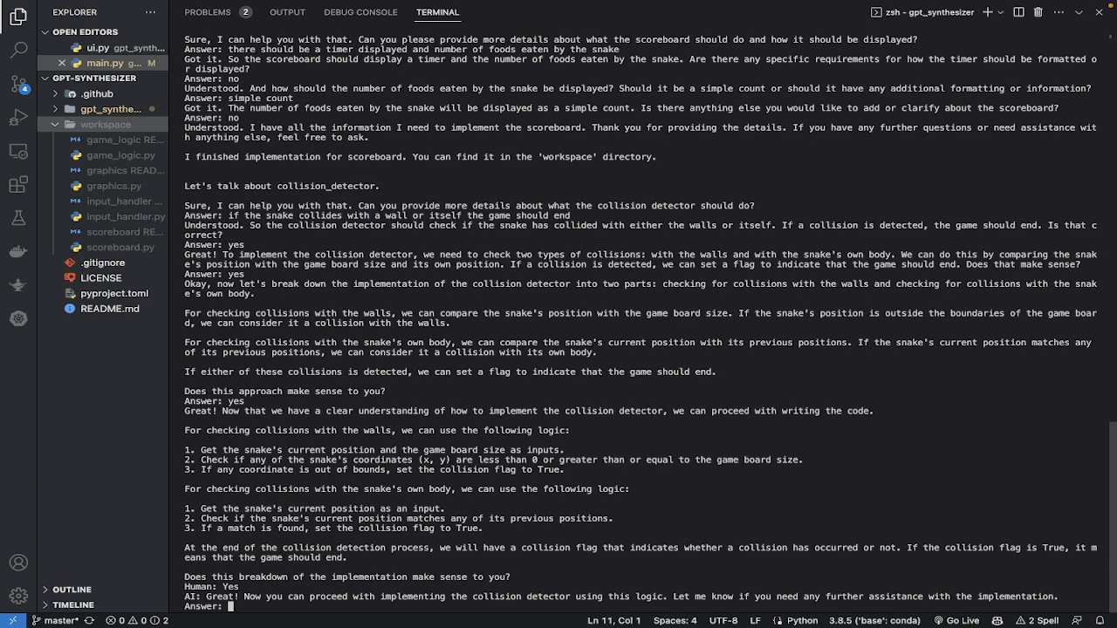
scroll("down", 3)
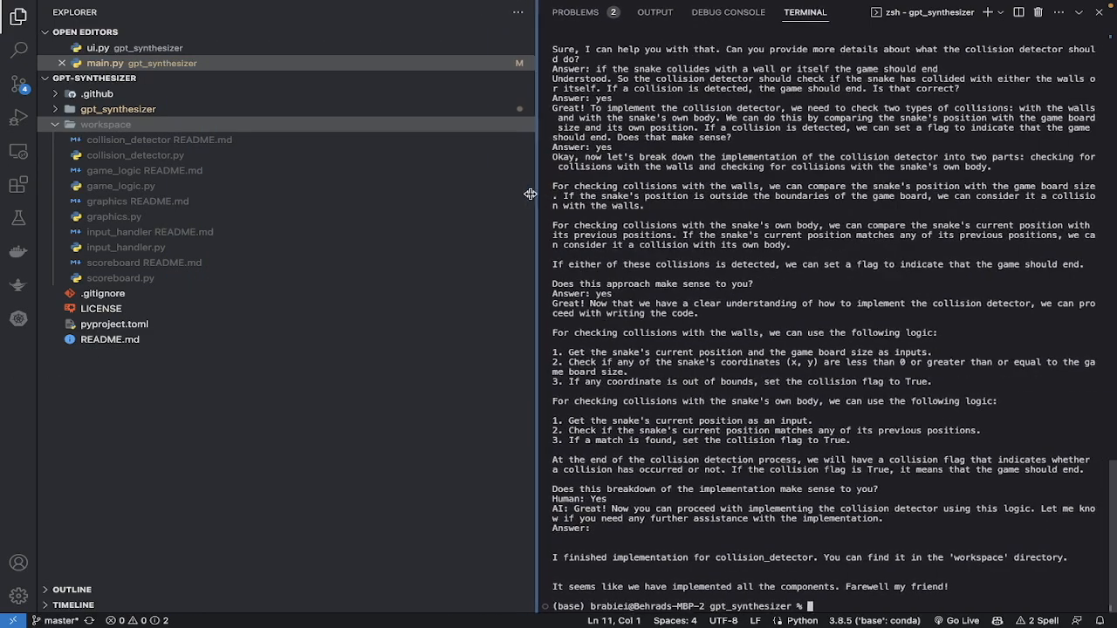
- Review scoreboard README.md with the terminal hidden, then view scoreboard.py's Scoreboard class
scroll("up", 3)
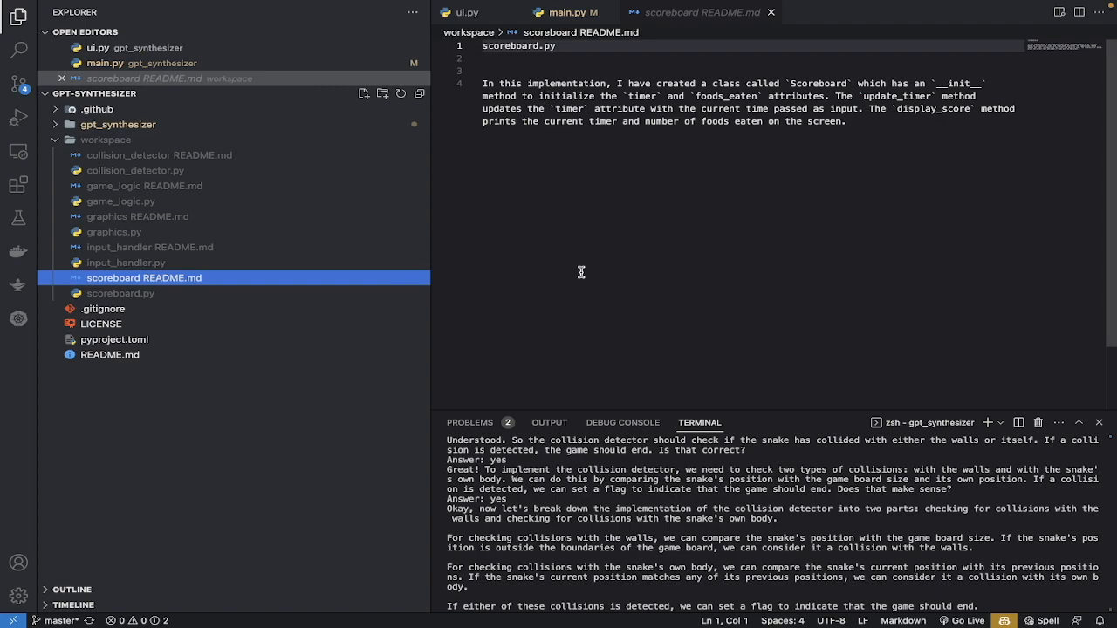
mouse_move(705, 349)
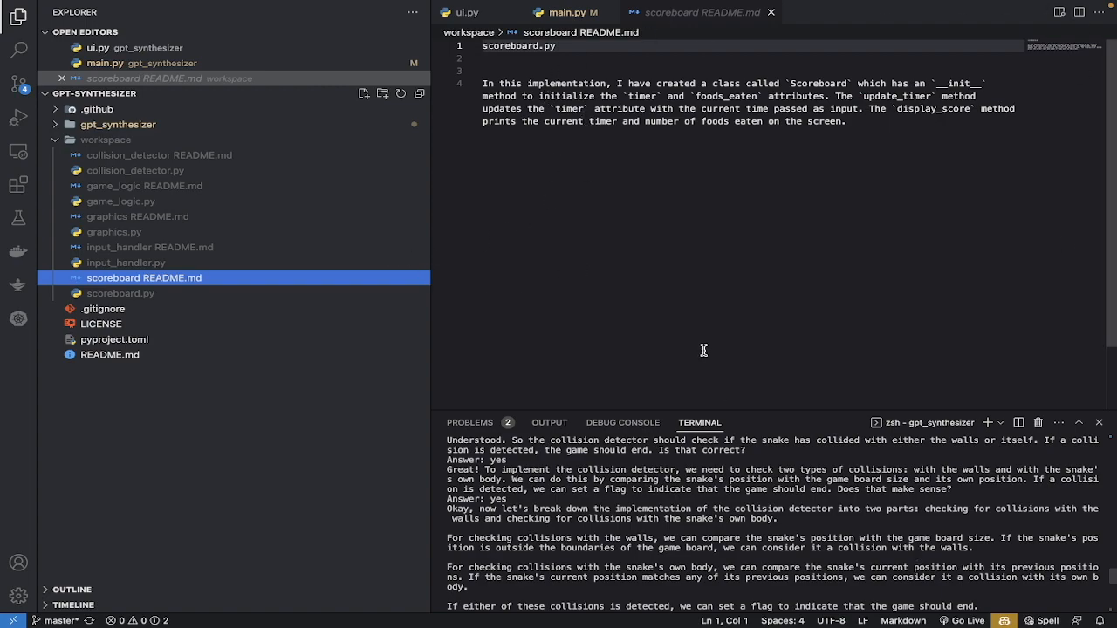
left_click(1100, 423)
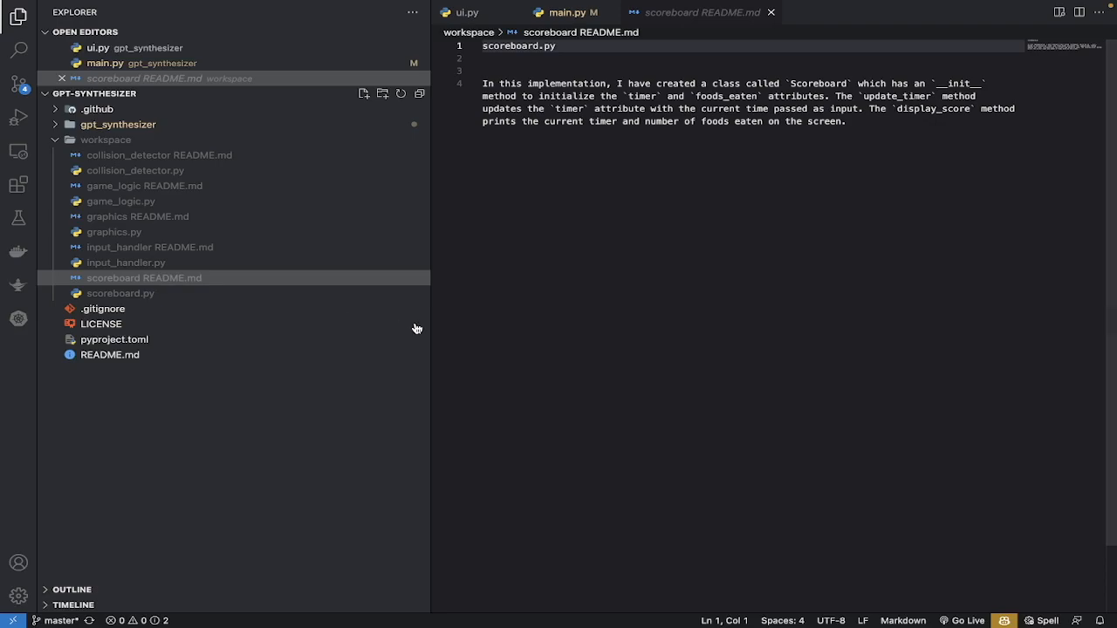
left_click_drag(428, 318, 269, 317)
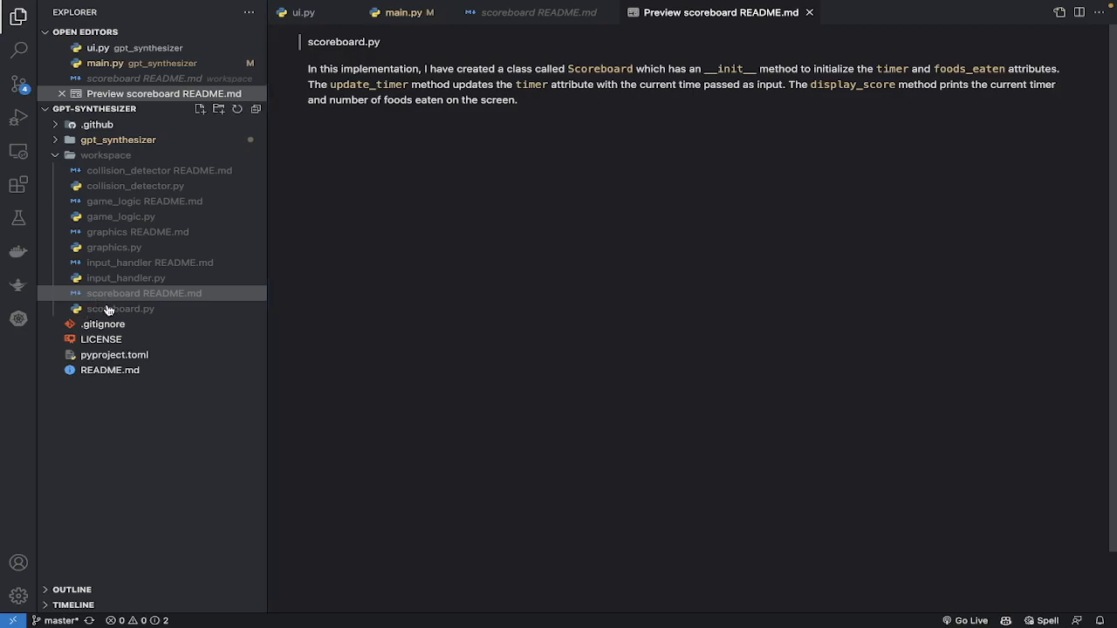
left_click(122, 308)
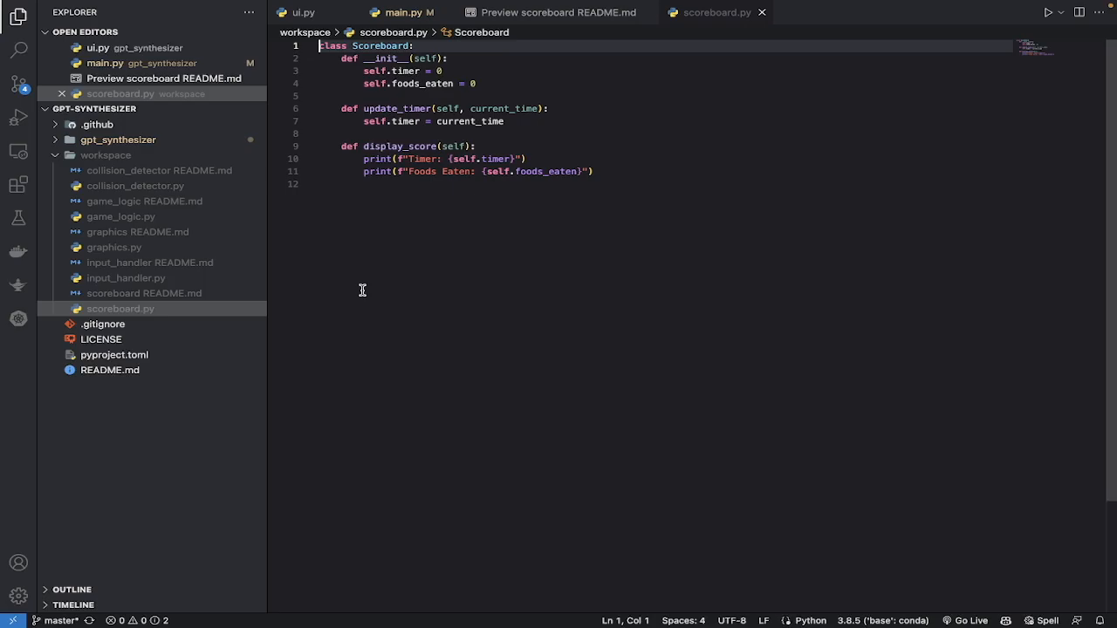